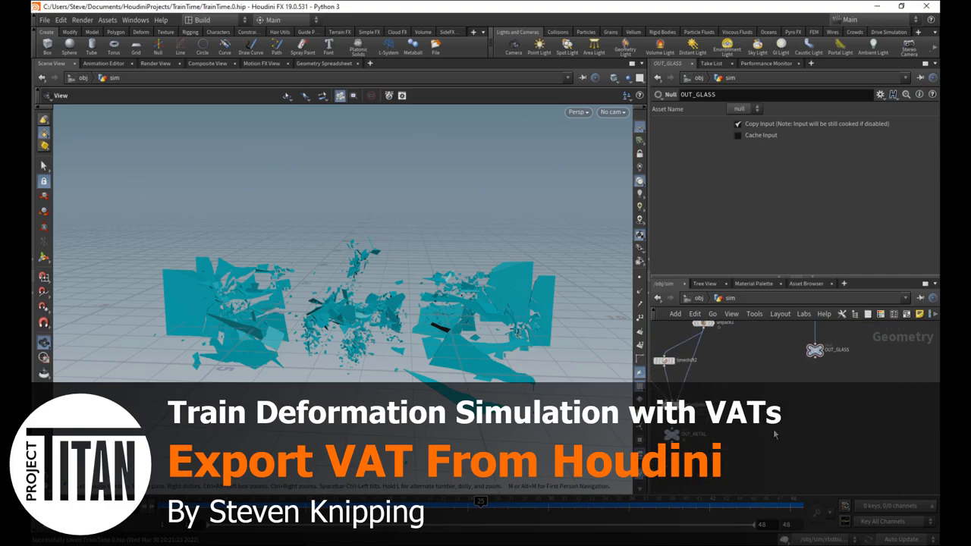
# Place a ROP Network node and bring up the SideFX Labs toolset window.
pyautogui.press('Tab')
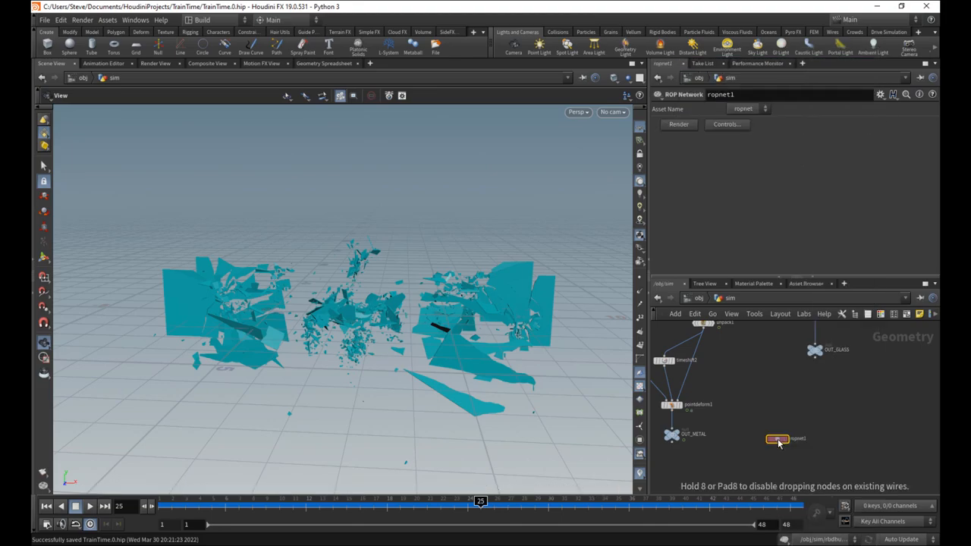
pyautogui.moveTo(531, 179)
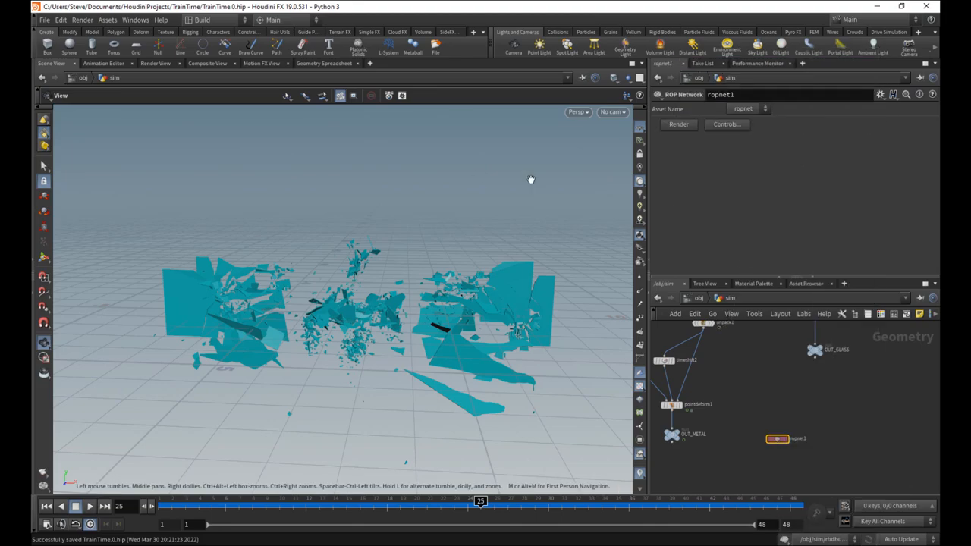
pyautogui.click(449, 32)
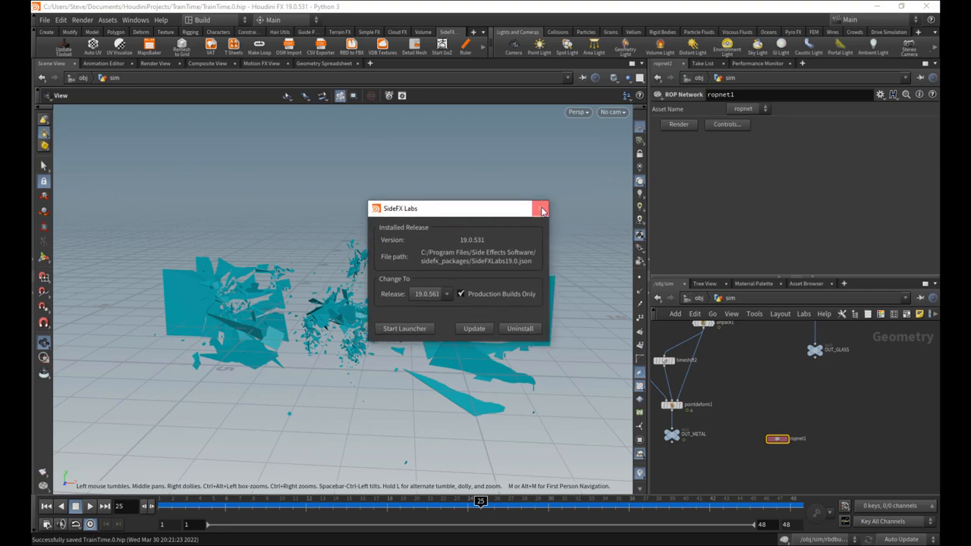
# Inside ropnet1, add a Labs Vertex Animation Textures node, leaving Mode on Rigid-Body Dynamics.
pyautogui.click(541, 209)
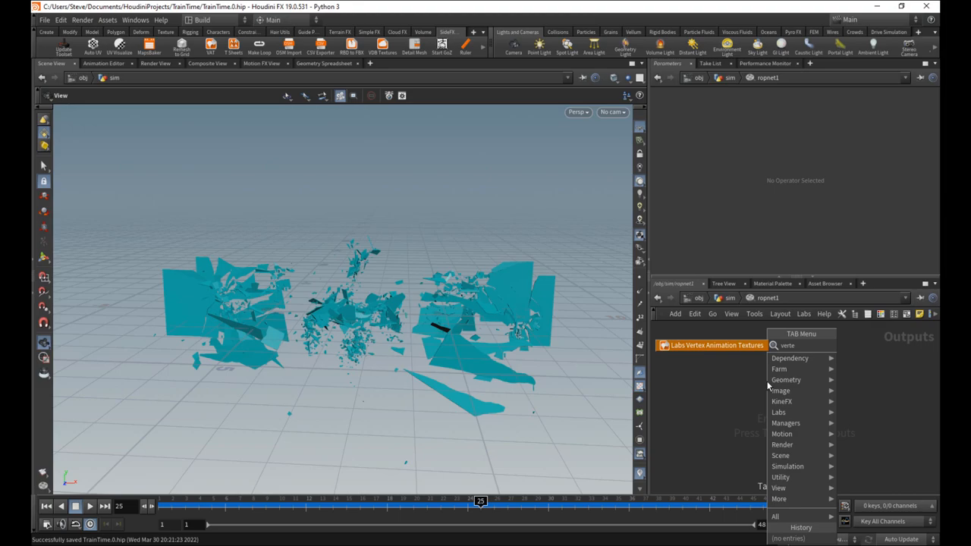
pyautogui.click(710, 346)
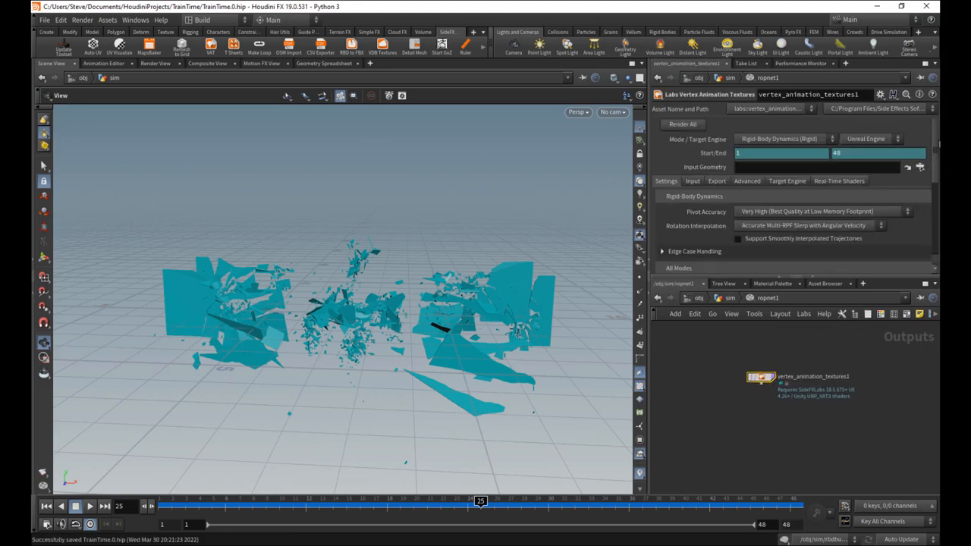
pyautogui.click(786, 140)
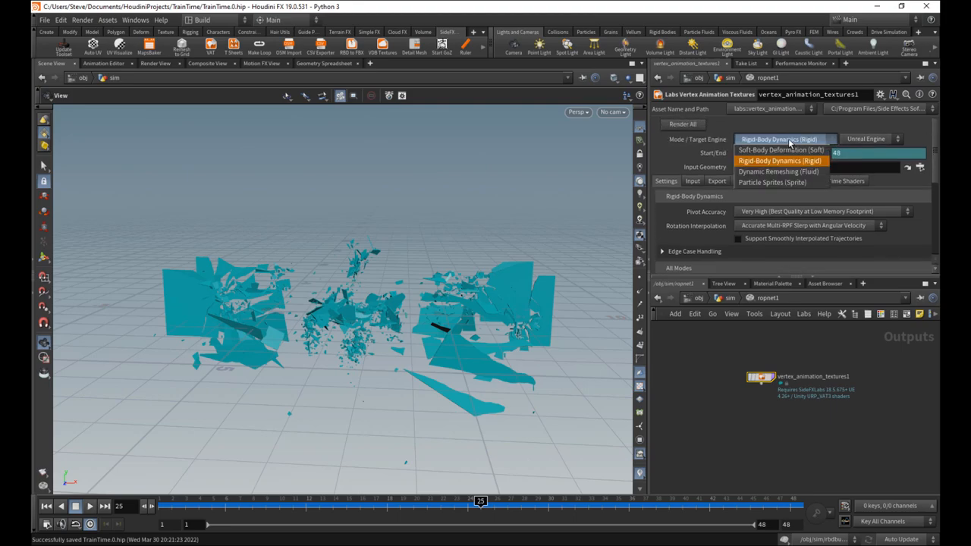
pyautogui.click(780, 160)
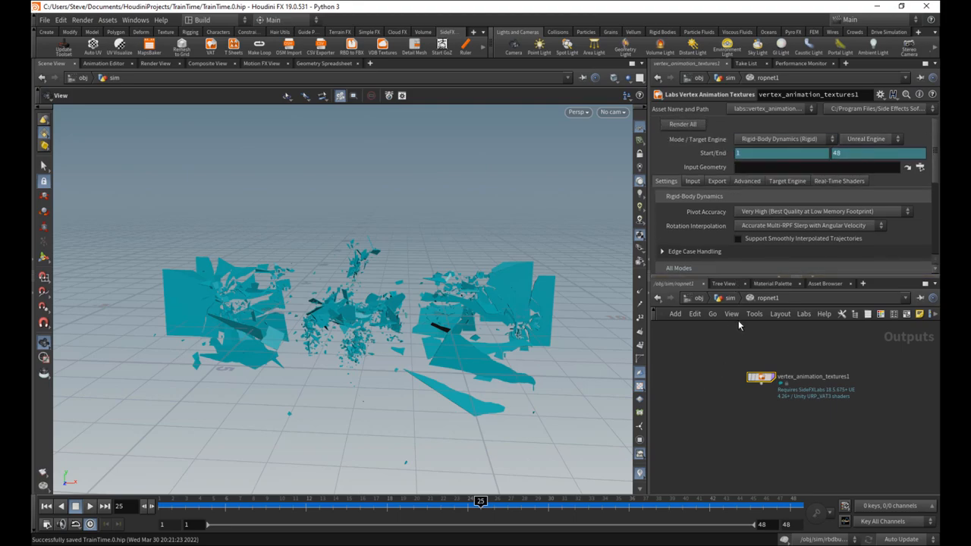
pyautogui.moveTo(747, 318)
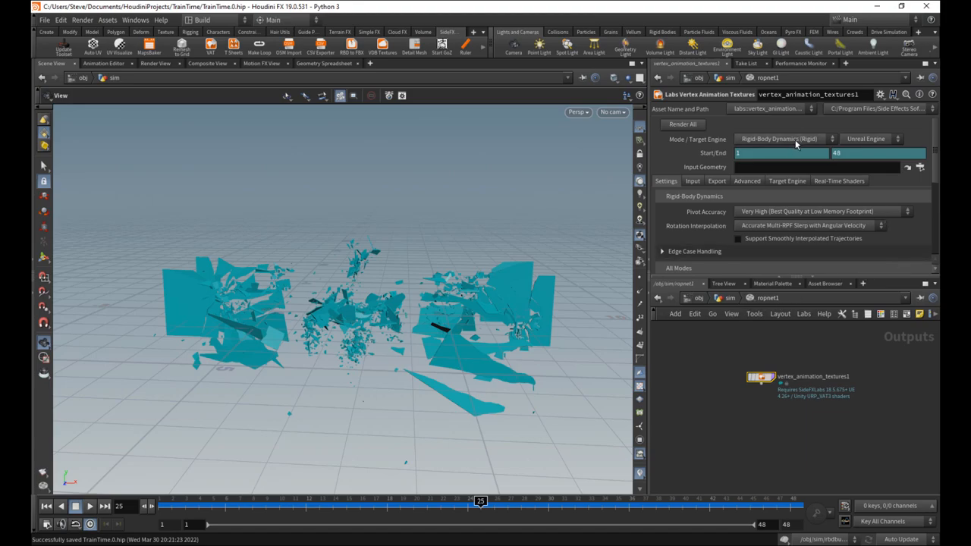
# Switch the VAT node to Soft-Body Deformation mode with /obj/sim/OUT_METAL as input geometry.
pyautogui.click(786, 140)
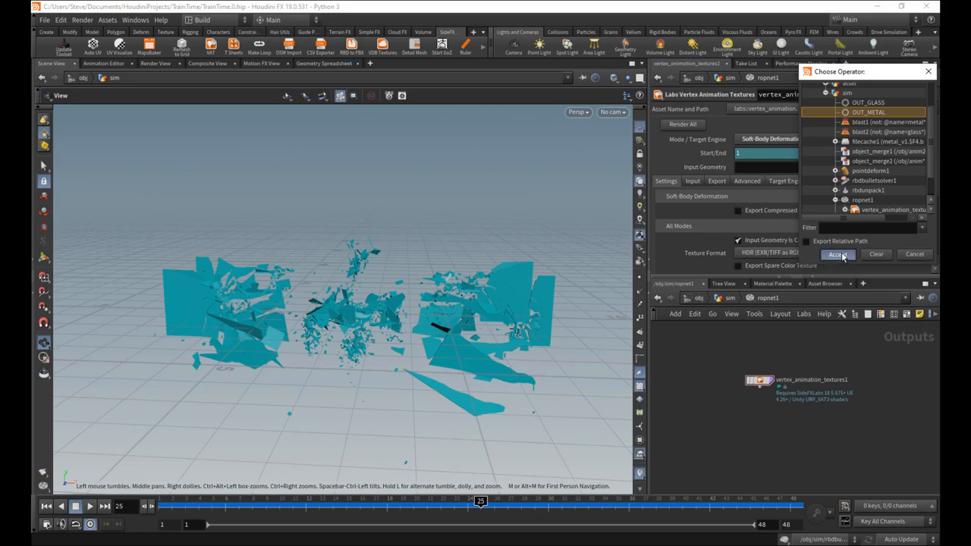
pyautogui.click(838, 255)
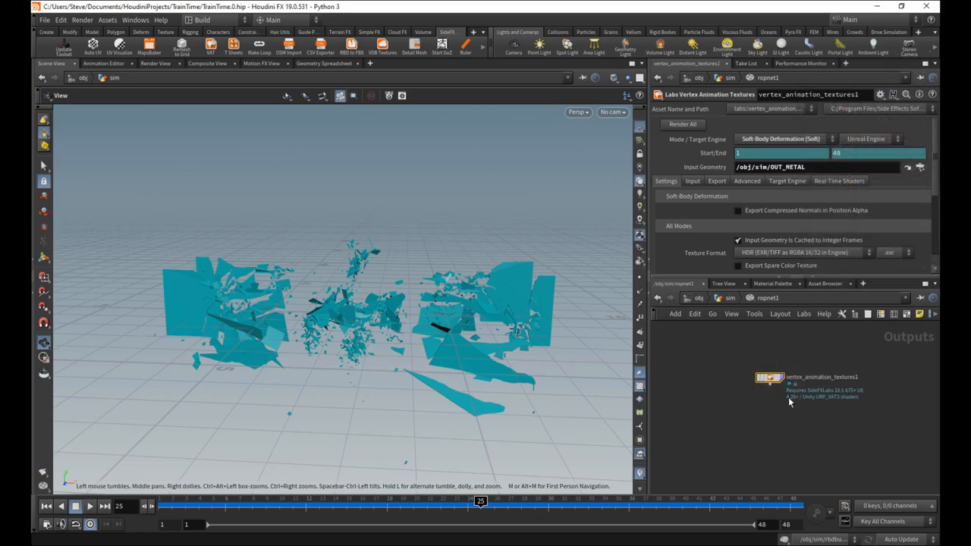
pyautogui.moveTo(877, 236)
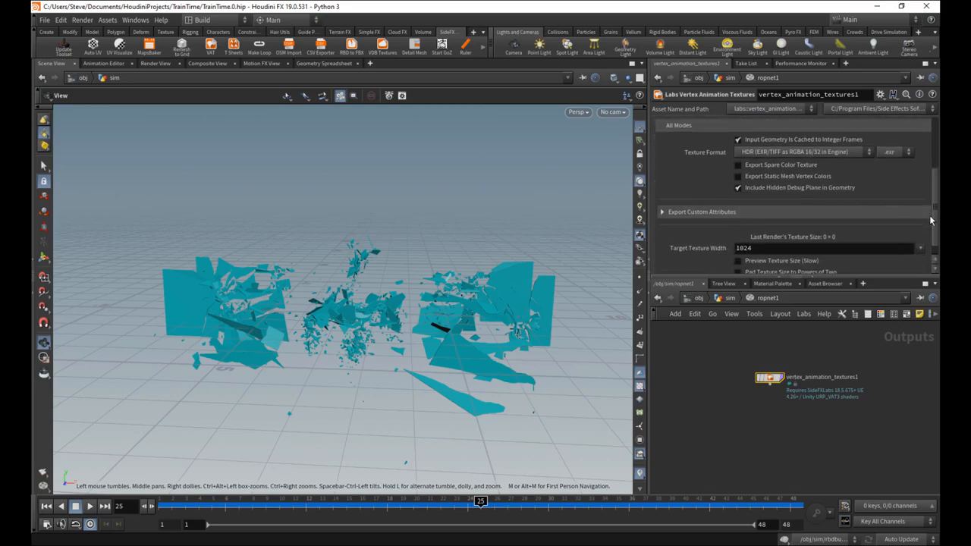
pyautogui.scroll(-3)
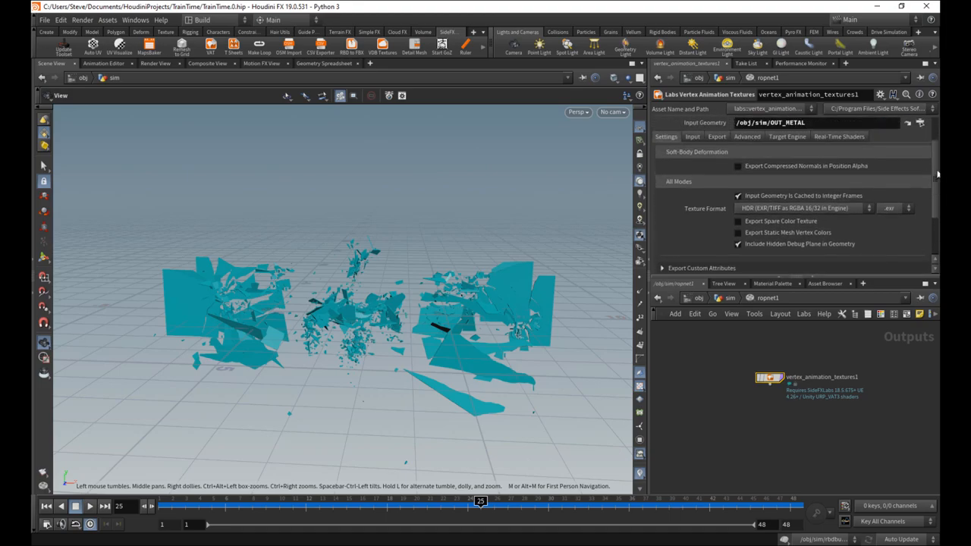
pyautogui.click(692, 159)
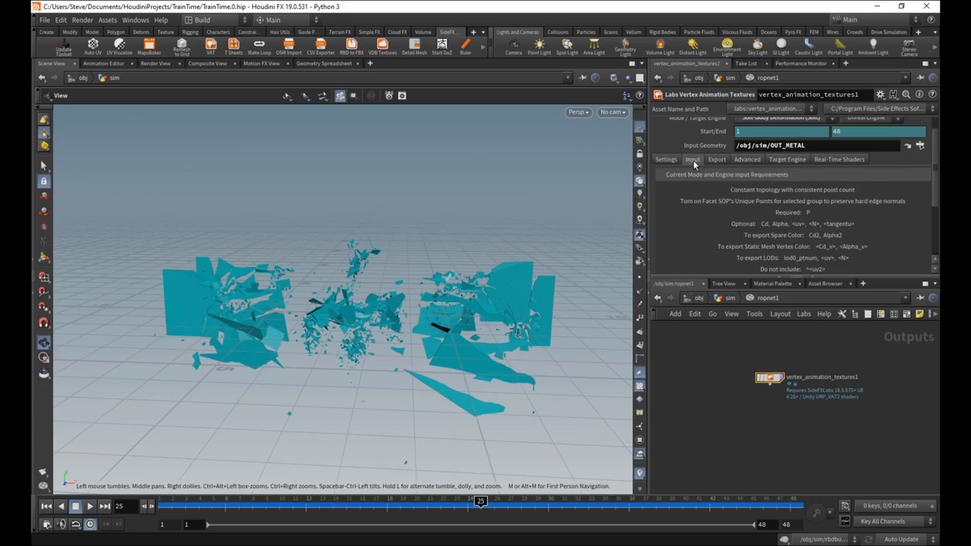
pyautogui.moveTo(935, 198)
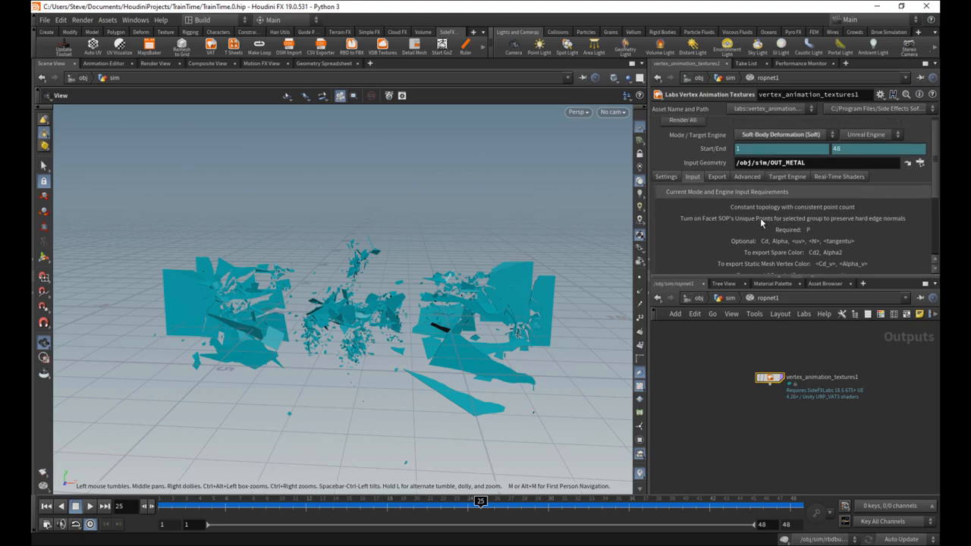
# Rename the node vat_metal and set its Export Path to $HIP/export/$OS.
pyautogui.click(716, 176)
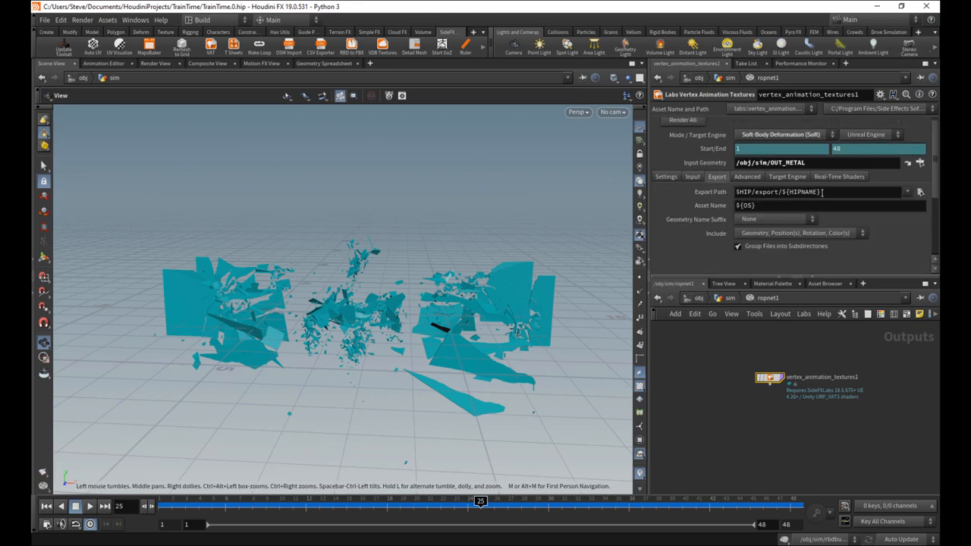
pyautogui.doubleClick(797, 192)
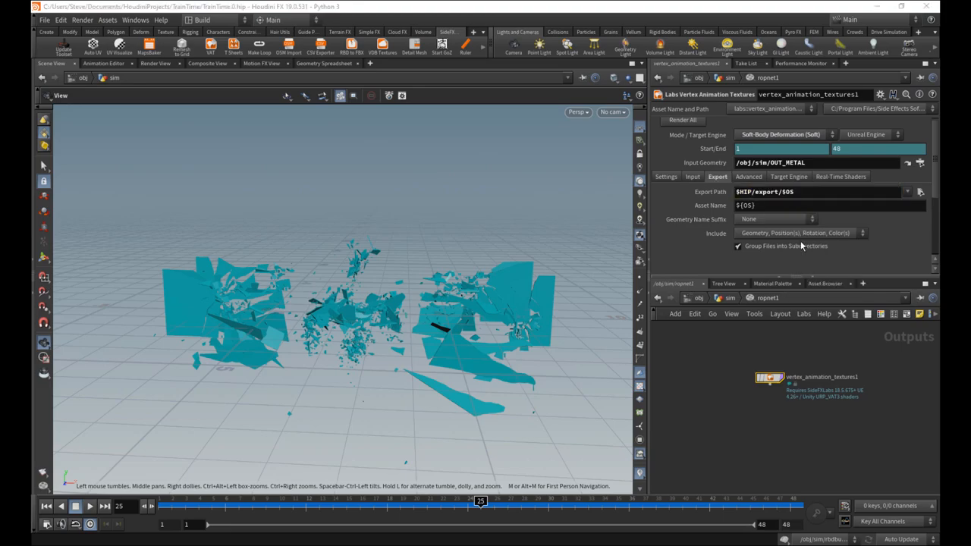
pyautogui.doubleClick(819, 377)
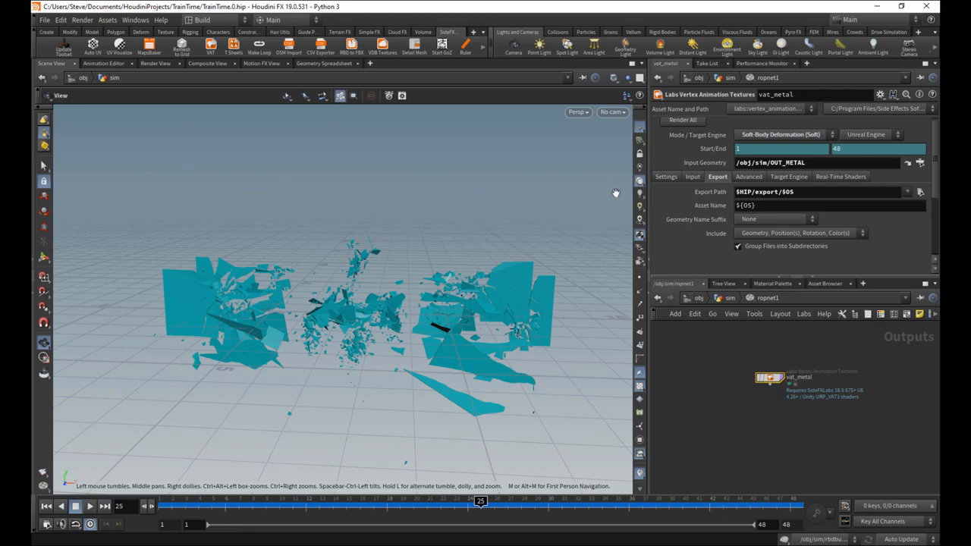
pyautogui.click(816, 192)
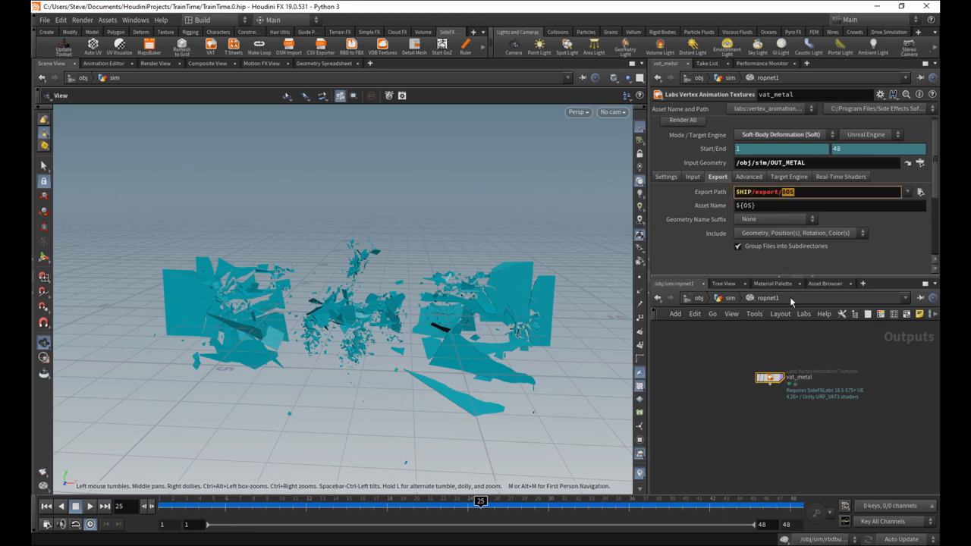
pyautogui.click(828, 205)
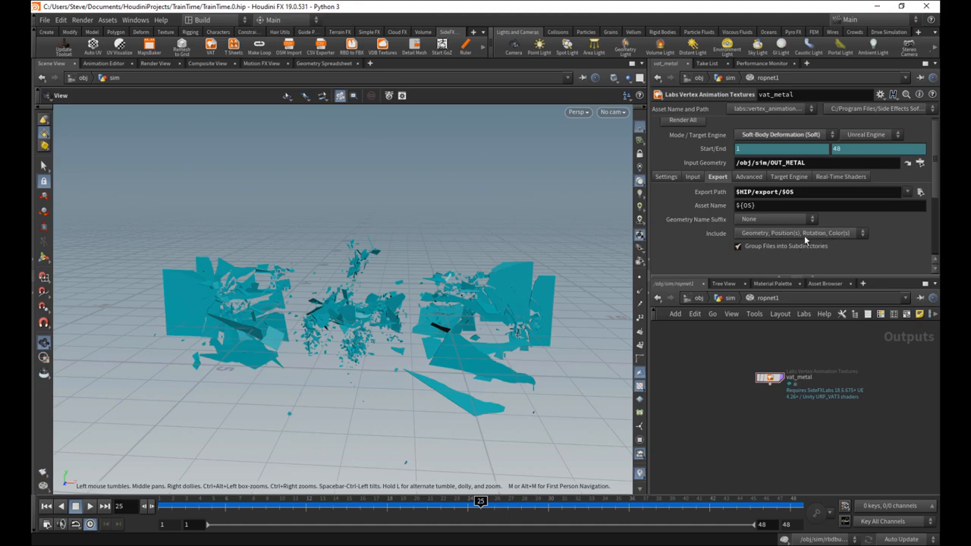
# Set vat_metal to include geometry, positions and rotation, with Unreal Engine as target.
pyautogui.click(802, 233)
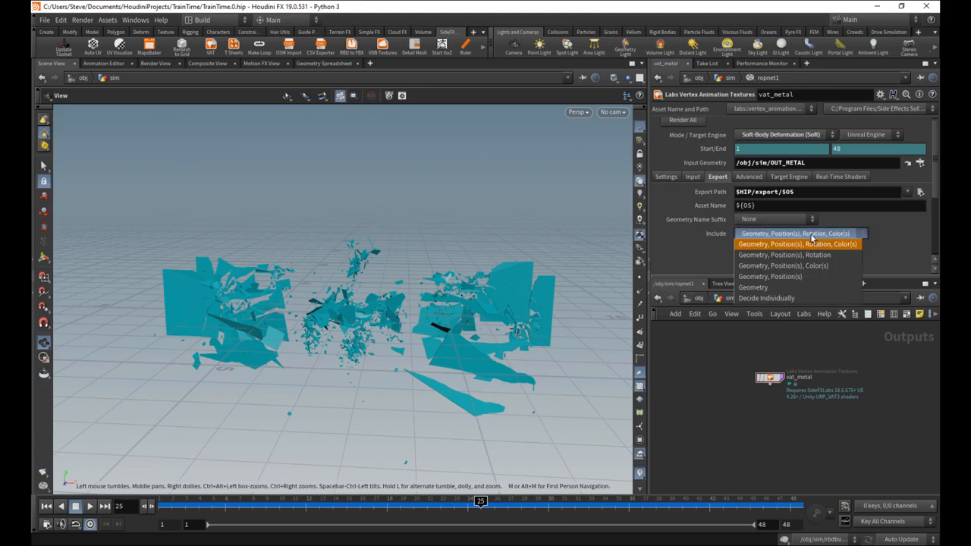
pyautogui.moveTo(799, 254)
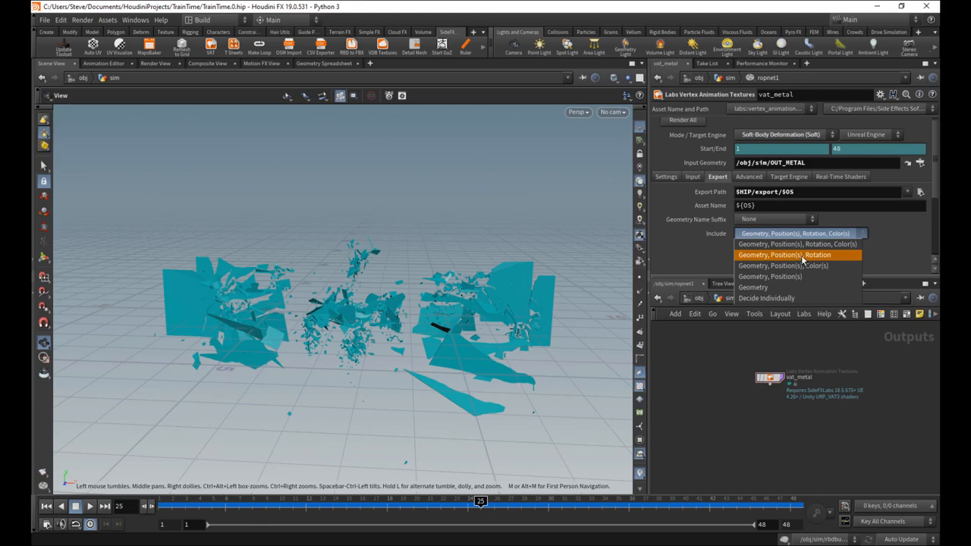
pyautogui.click(783, 255)
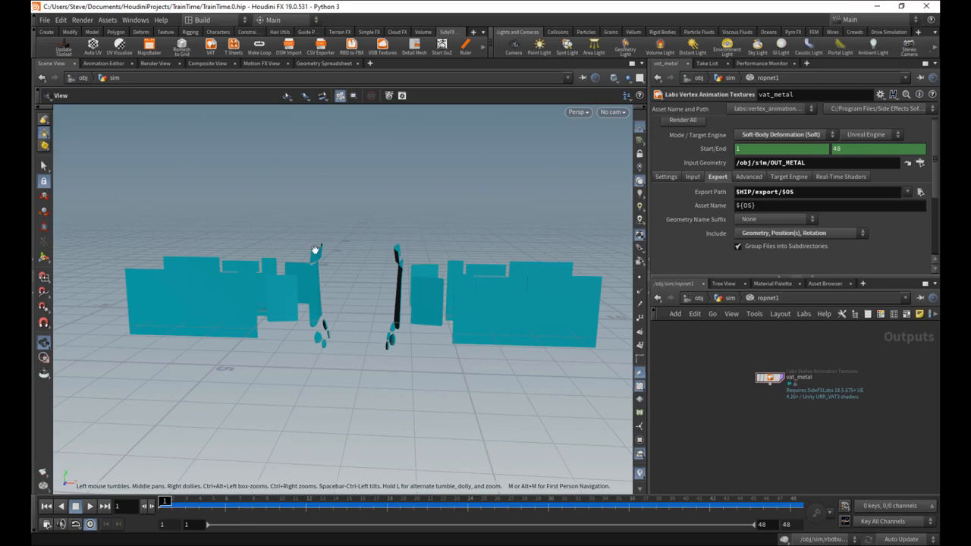
pyautogui.moveTo(770, 417)
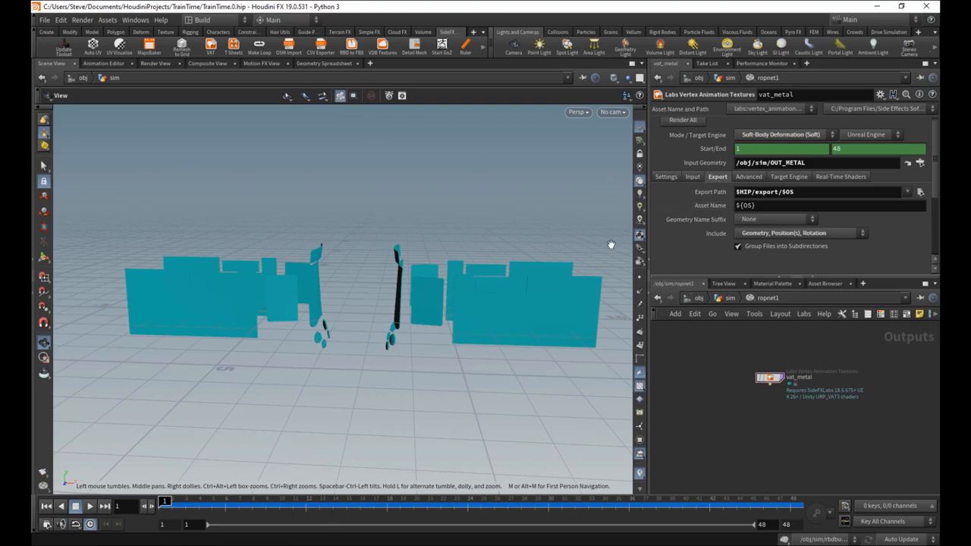
pyautogui.moveTo(237, 331)
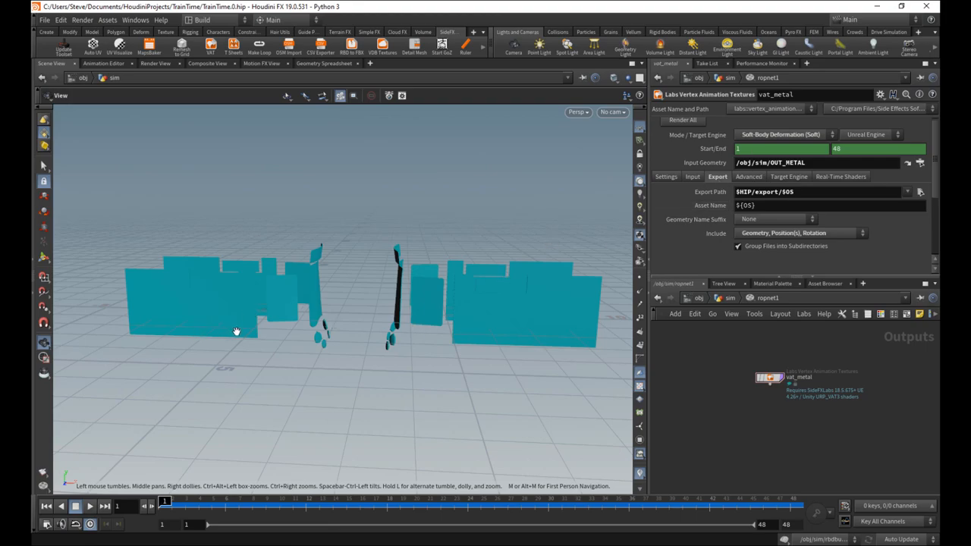
pyautogui.moveTo(323, 357)
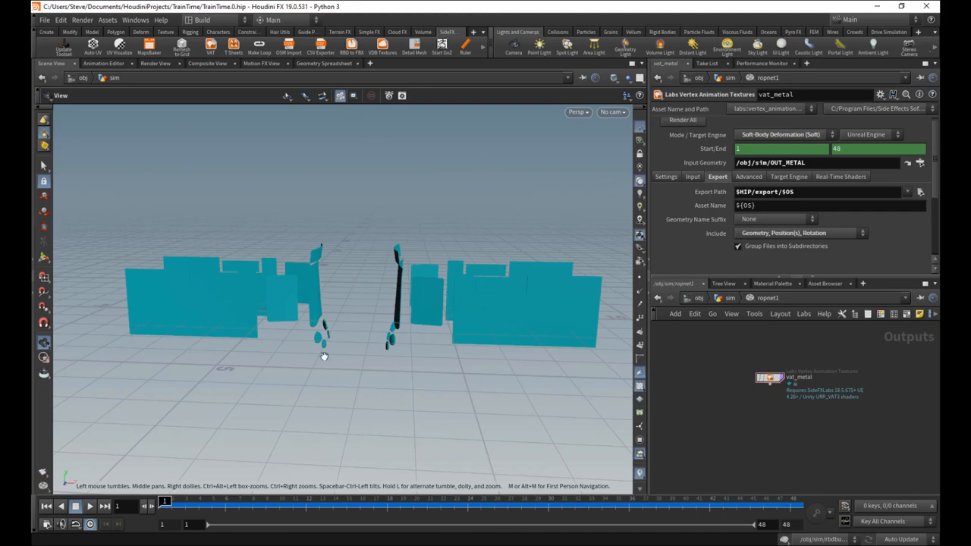
pyautogui.moveTo(456, 255)
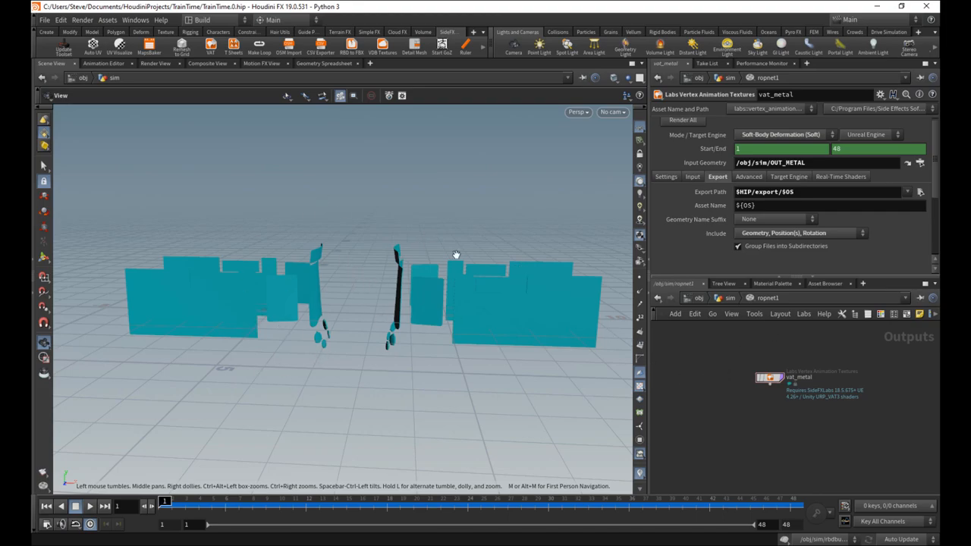
pyautogui.click(750, 176)
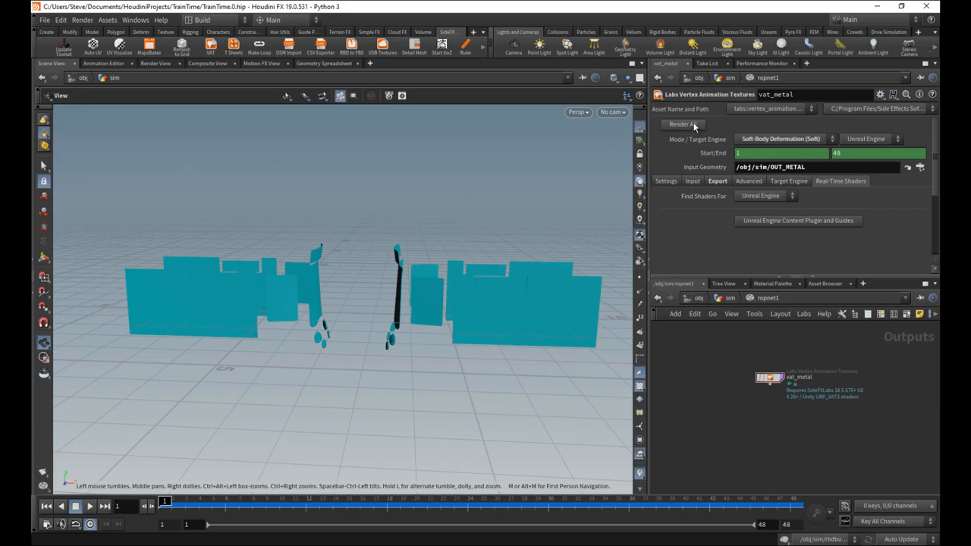
# Show vat_metal's Advanced settings with HDR format and 1024 target texture width.
pyautogui.click(683, 124)
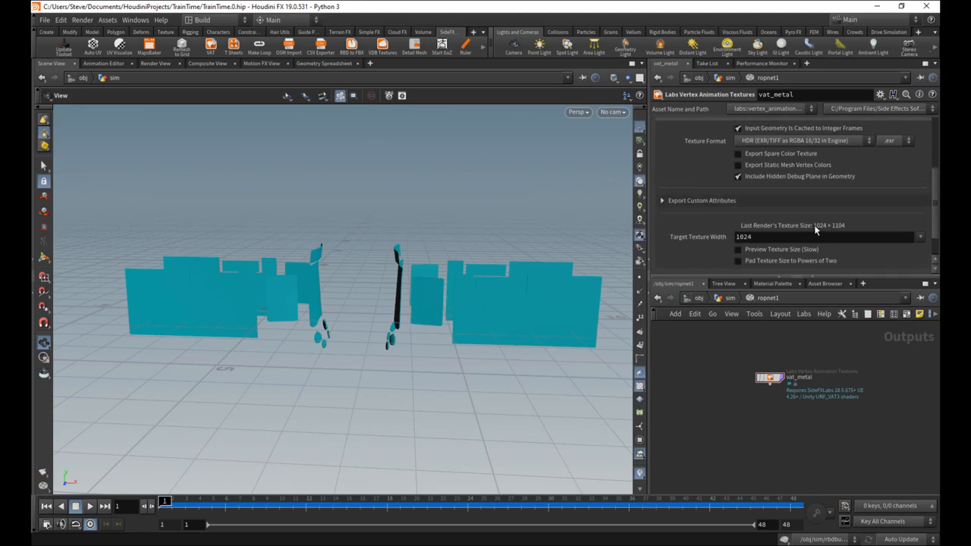
pyautogui.moveTo(844, 230)
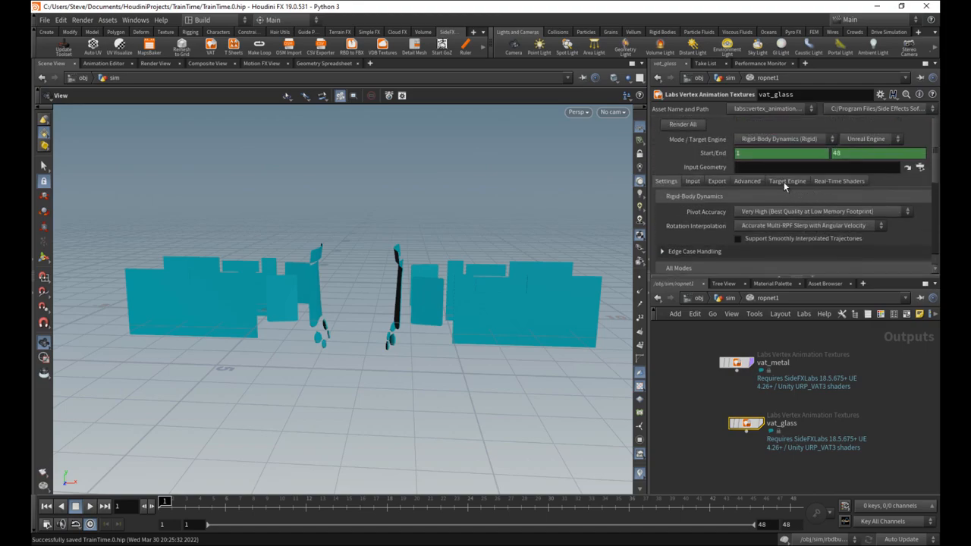
# Give vat_glass a $HIP/export/$OS path, geometry/positions/rotation includes, and OUT_GLASS as input.
pyautogui.click(746, 423)
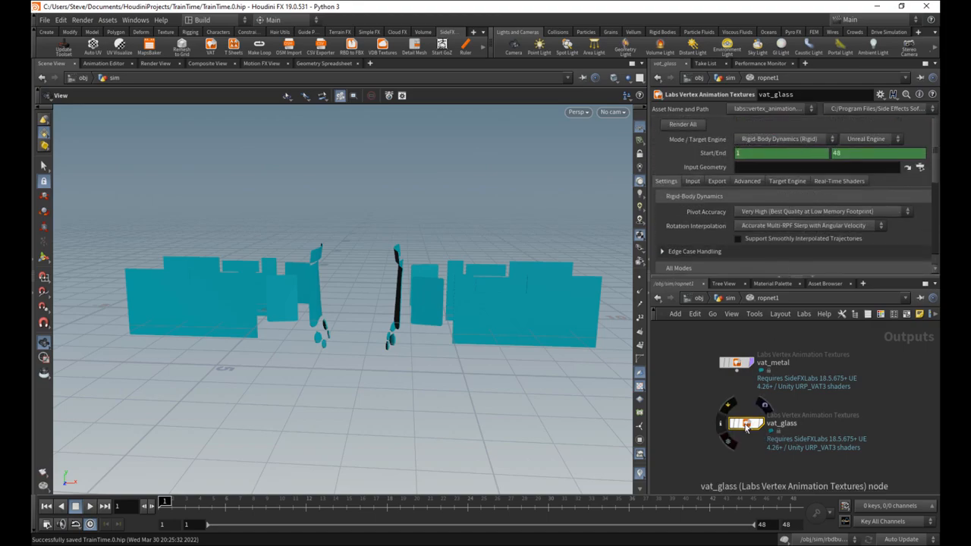
pyautogui.click(716, 181)
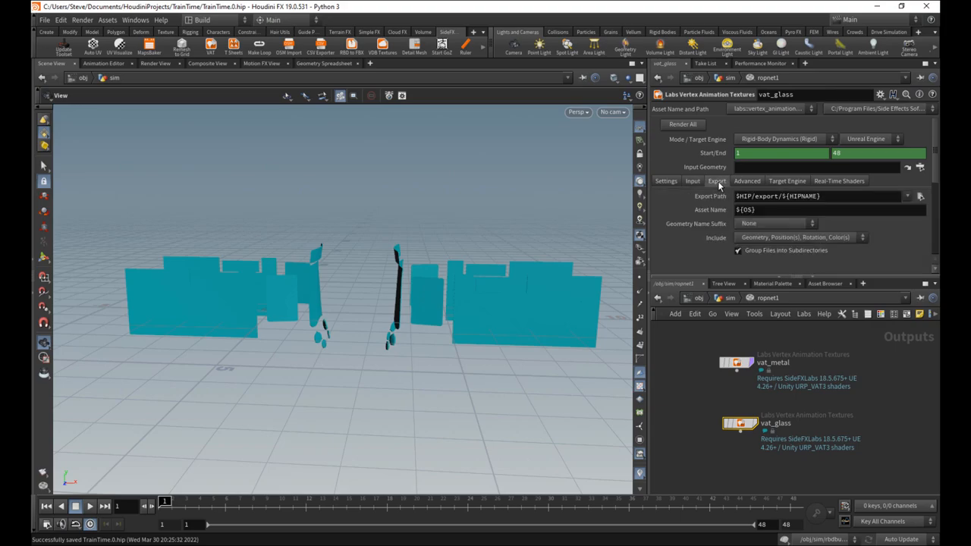
pyautogui.click(820, 196)
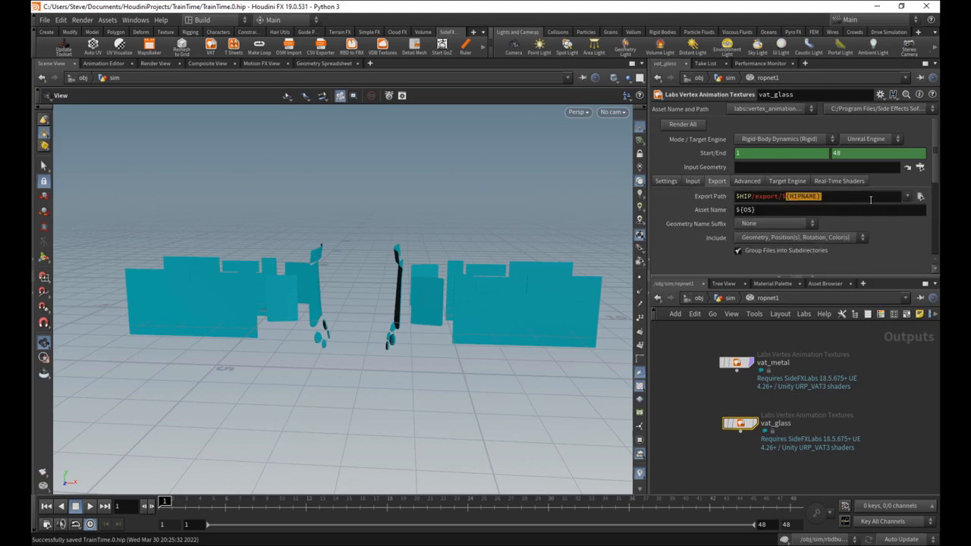
pyautogui.click(816, 196)
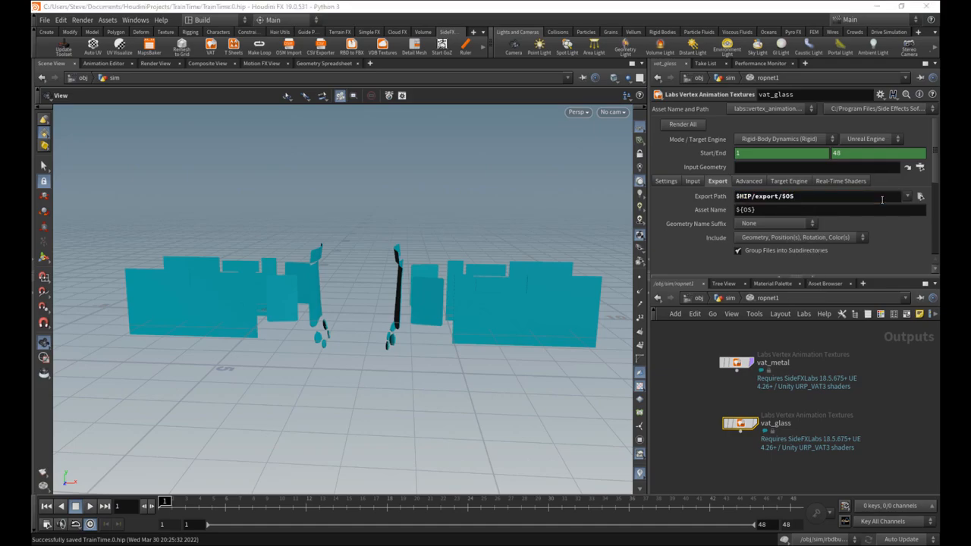
pyautogui.click(776, 223)
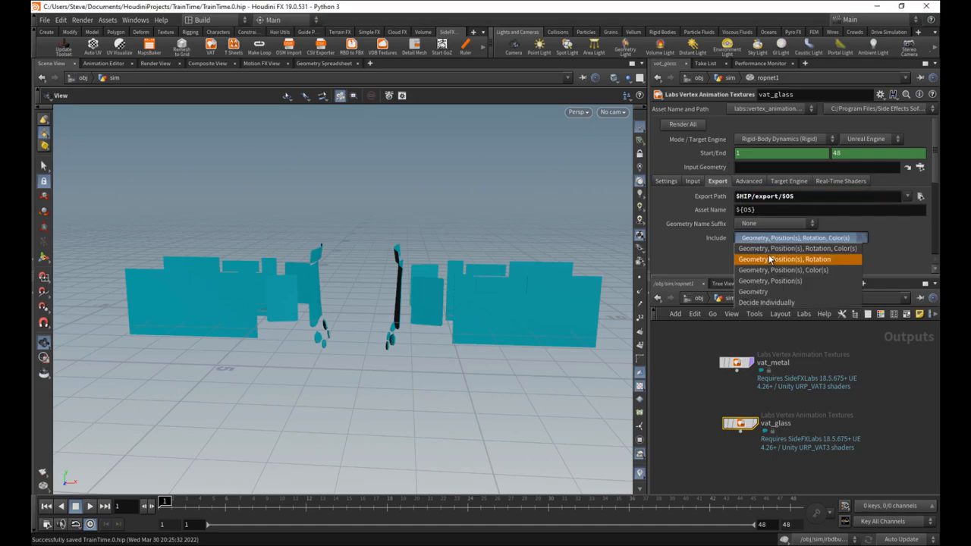
pyautogui.click(786, 258)
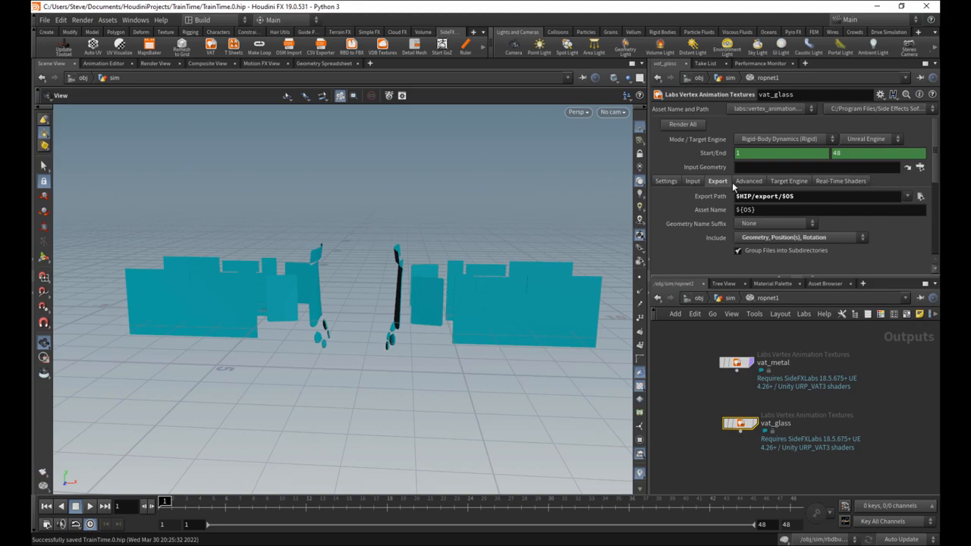
pyautogui.click(692, 180)
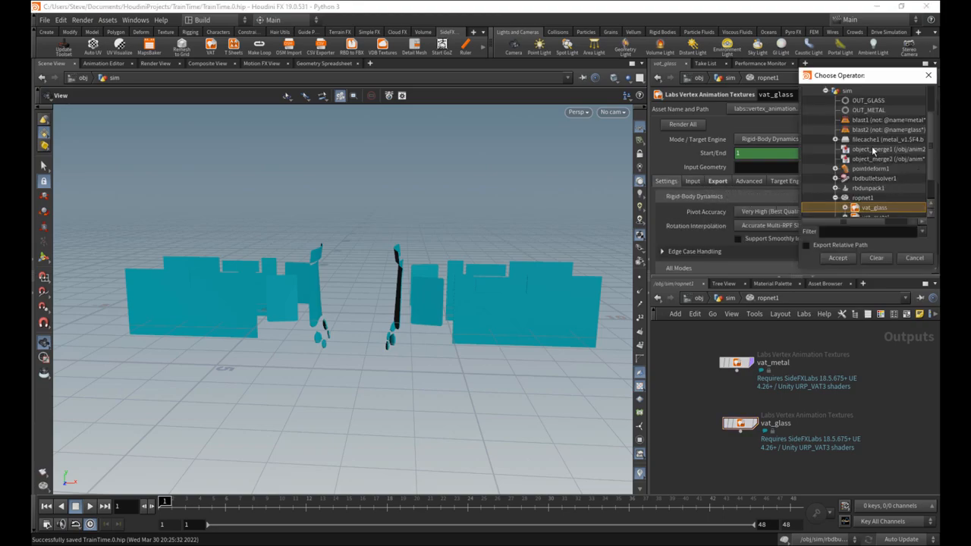
pyautogui.click(838, 258)
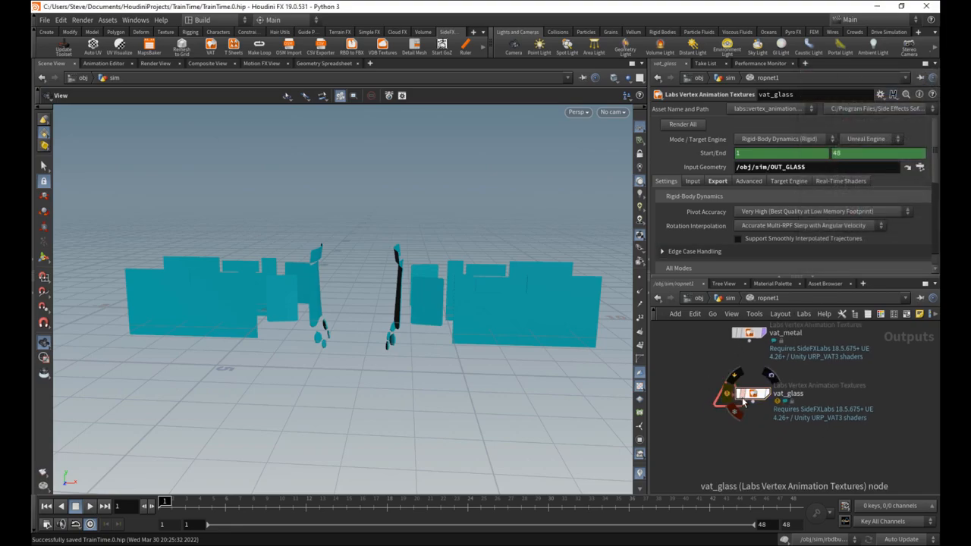
# Read vat_glass's node info warning about missing pivot and orient attributes.
pyautogui.click(755, 393)
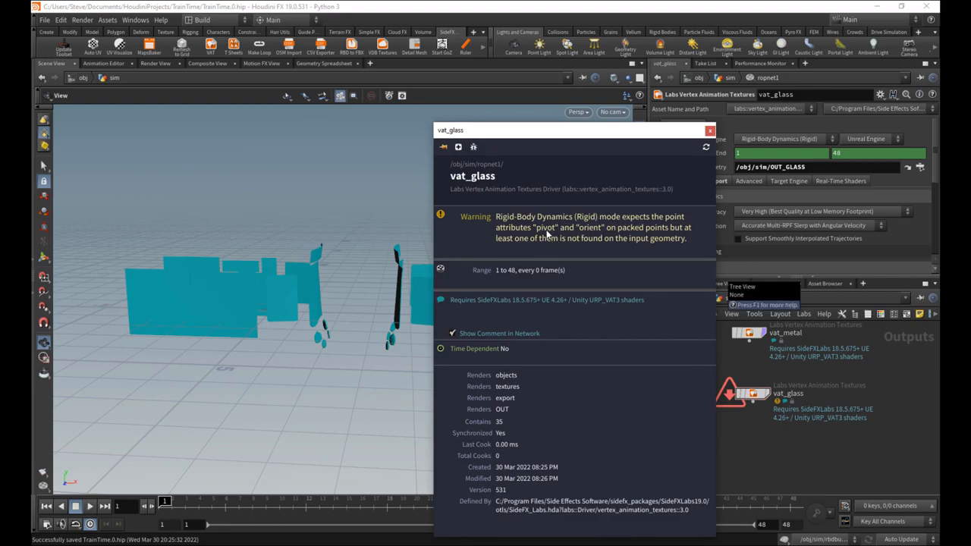
pyautogui.moveTo(540, 251)
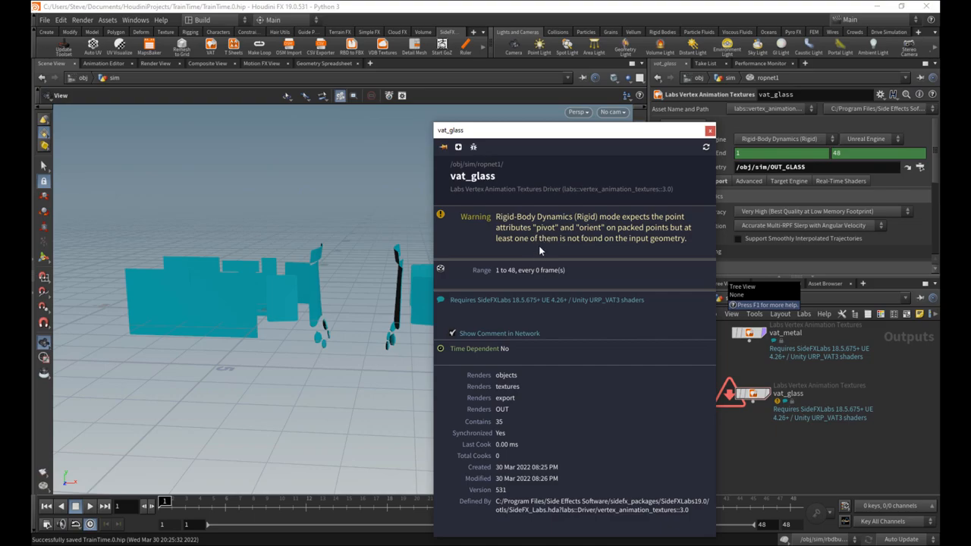
pyautogui.moveTo(507, 279)
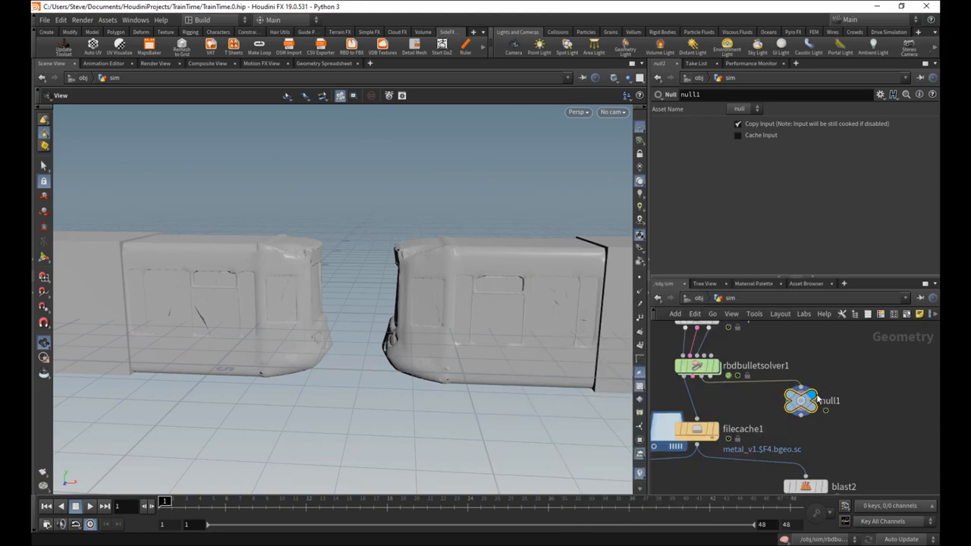
# Append pivot to rbdbulletsolver1's Transfer Attributes under Advanced > Output.
pyautogui.click(695, 366)
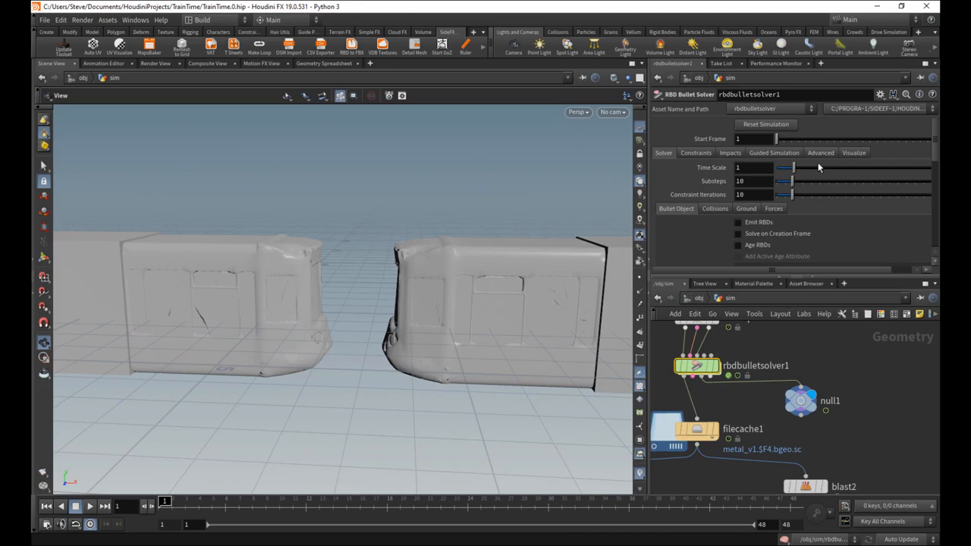
pyautogui.click(819, 151)
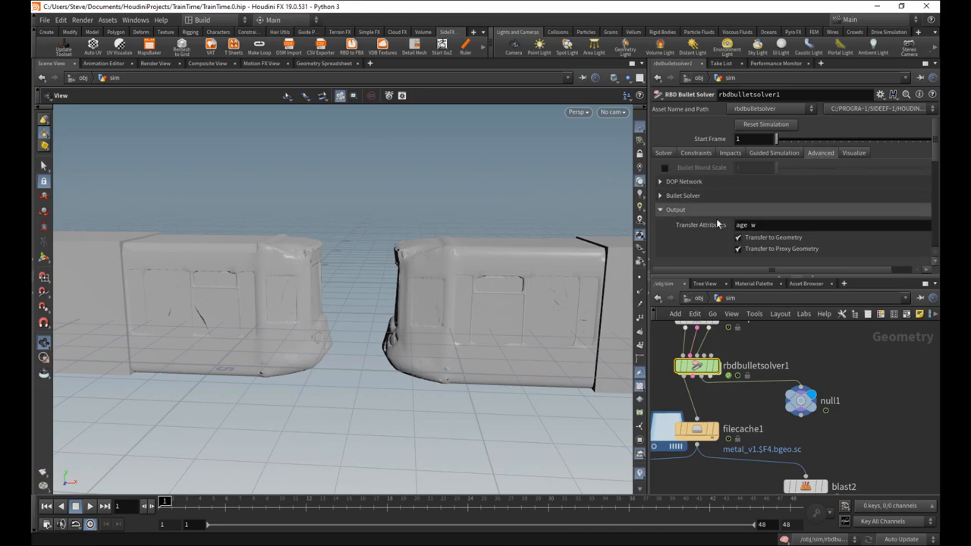
pyautogui.write('pivot')
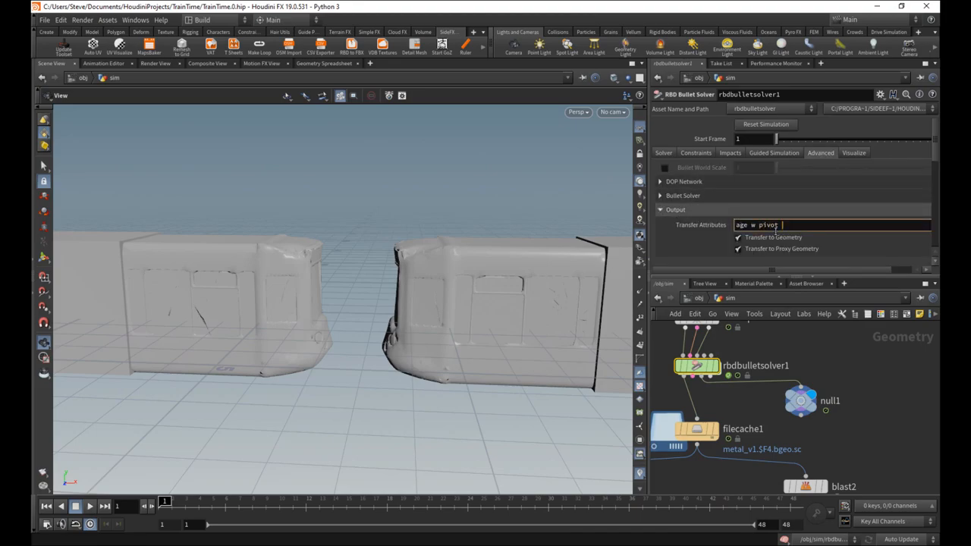
pyautogui.click(801, 401)
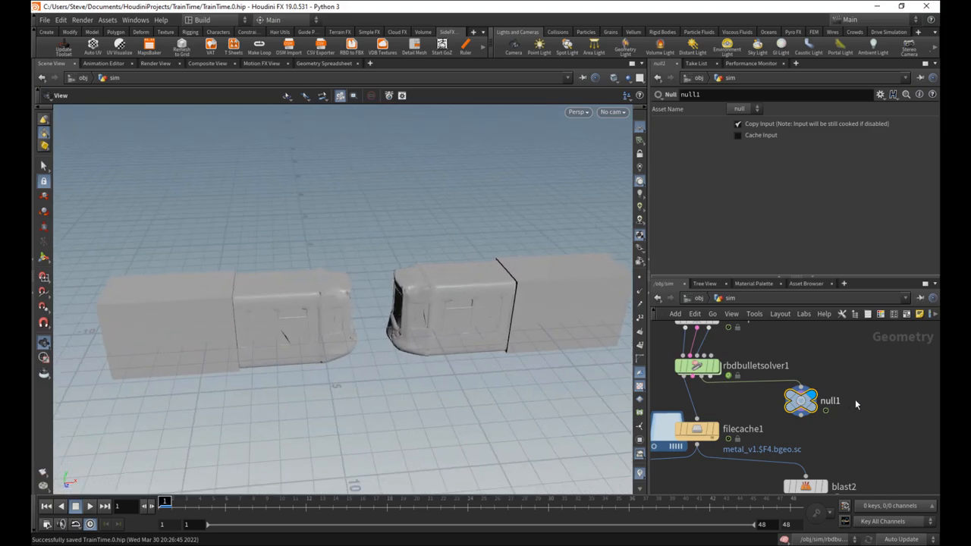
pyautogui.click(325, 64)
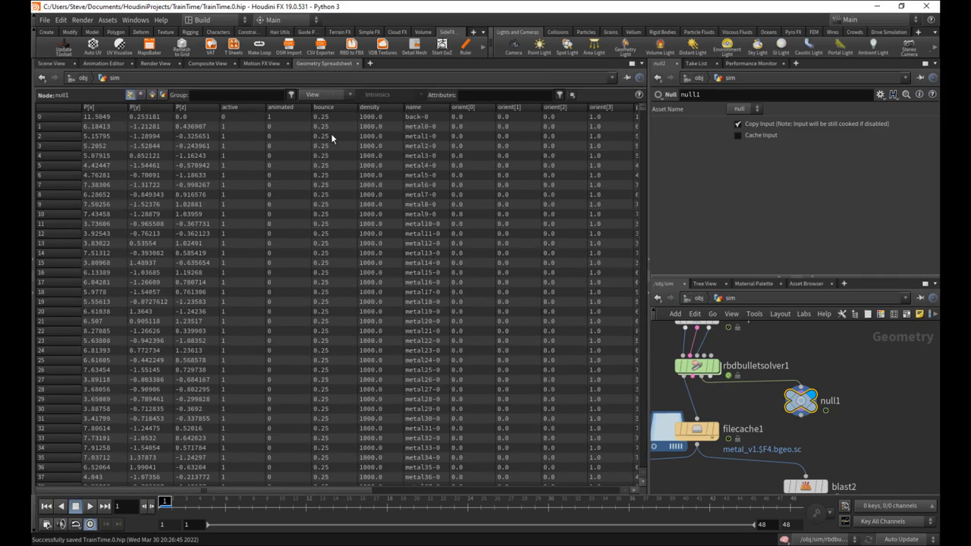
pyautogui.write('or')
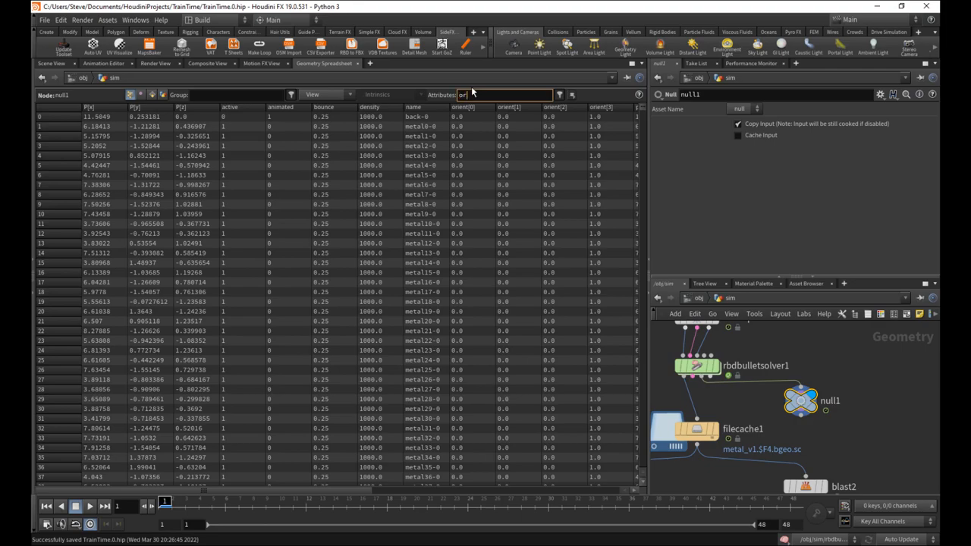
pyautogui.write('orient')
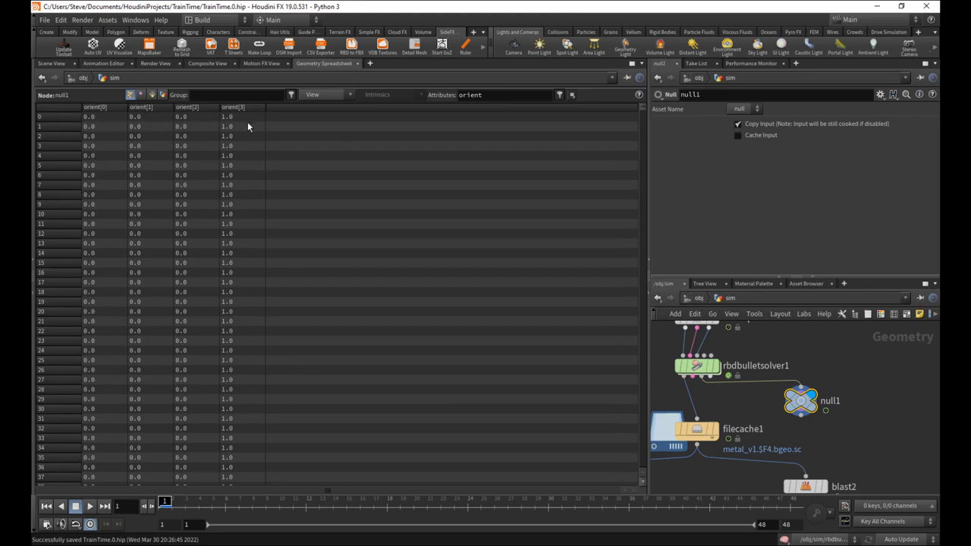
pyautogui.scroll(-3)
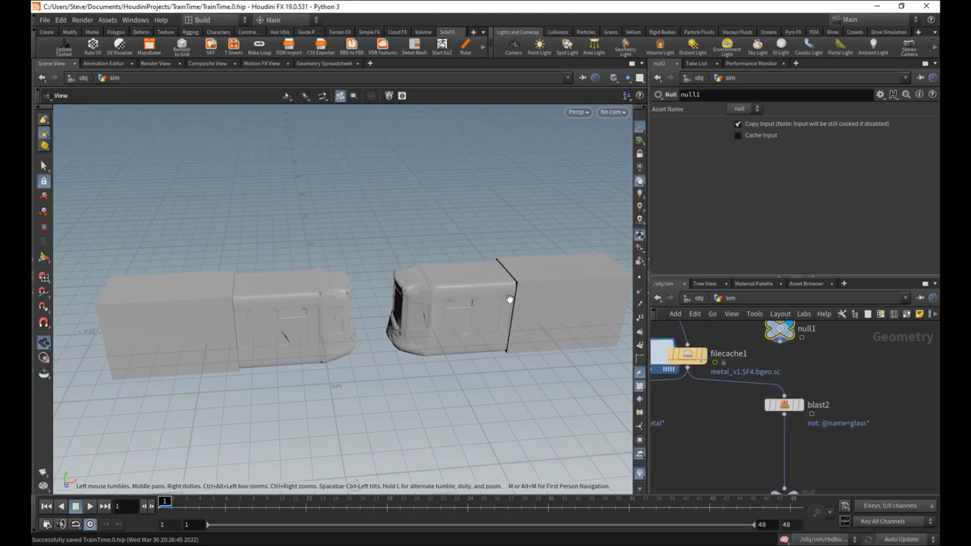
pyautogui.moveTo(862, 382)
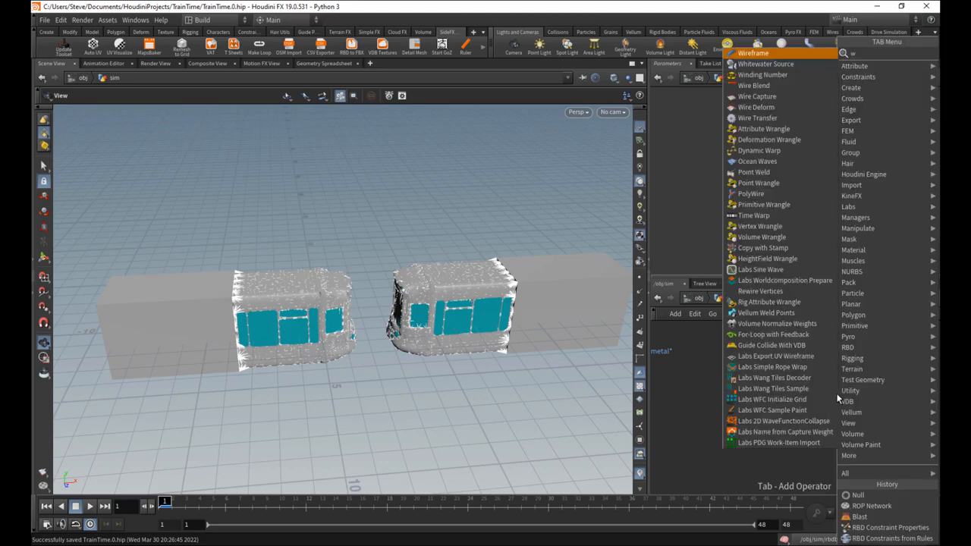
# Insert a point-running Attribute Wrangle between the glass merge and OUT_GLASS.
pyautogui.click(765, 128)
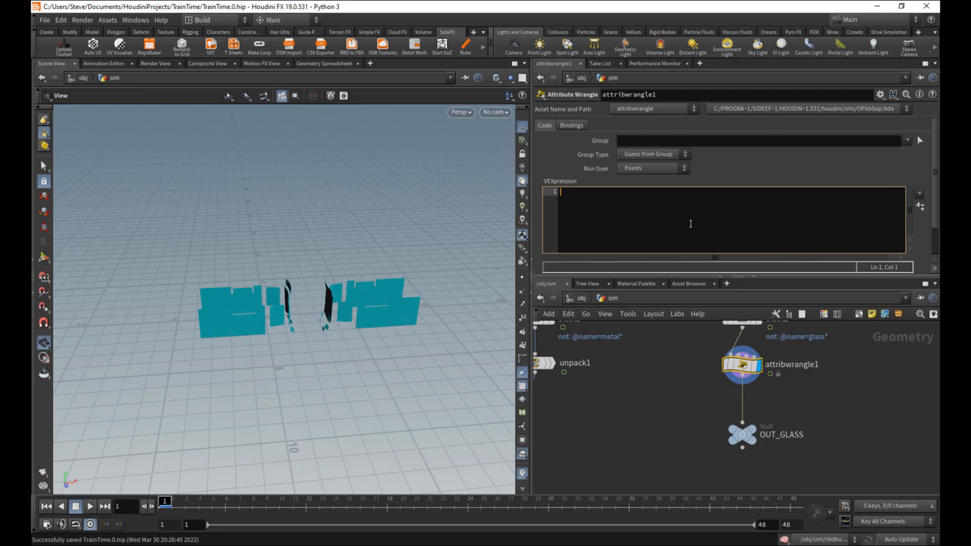
# Write the start of the wrangle line: p@orient = quaternion(matrix3(...
pyautogui.write('p@orient =')
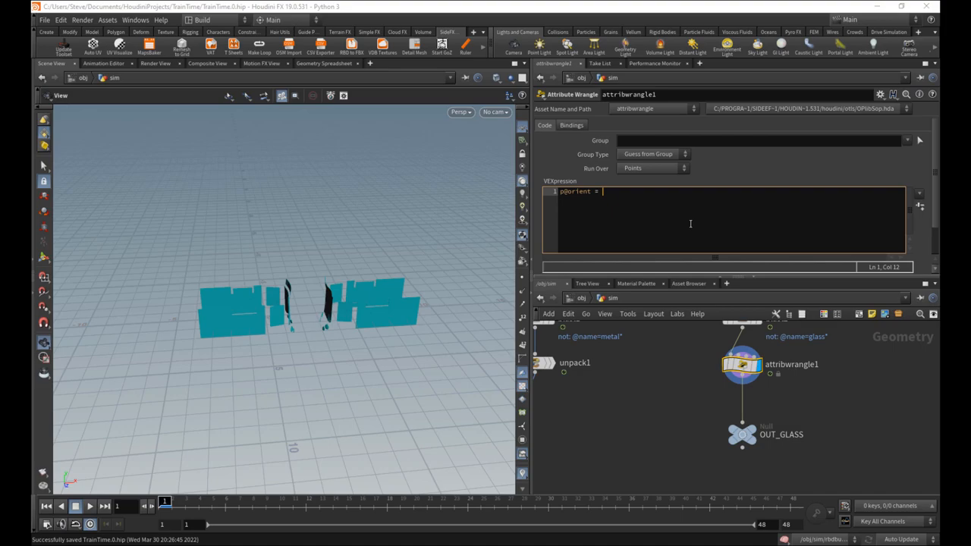
pyautogui.write('q')
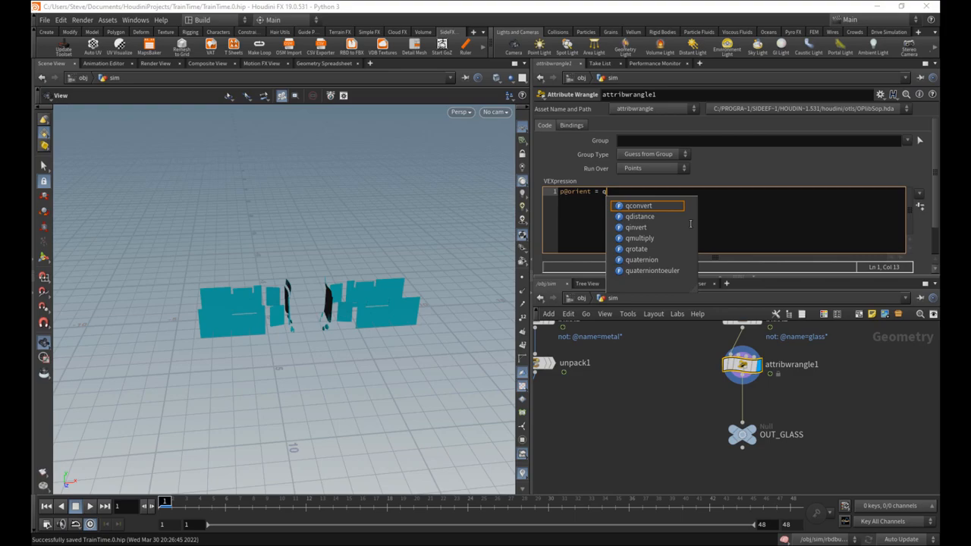
pyautogui.write('uat')
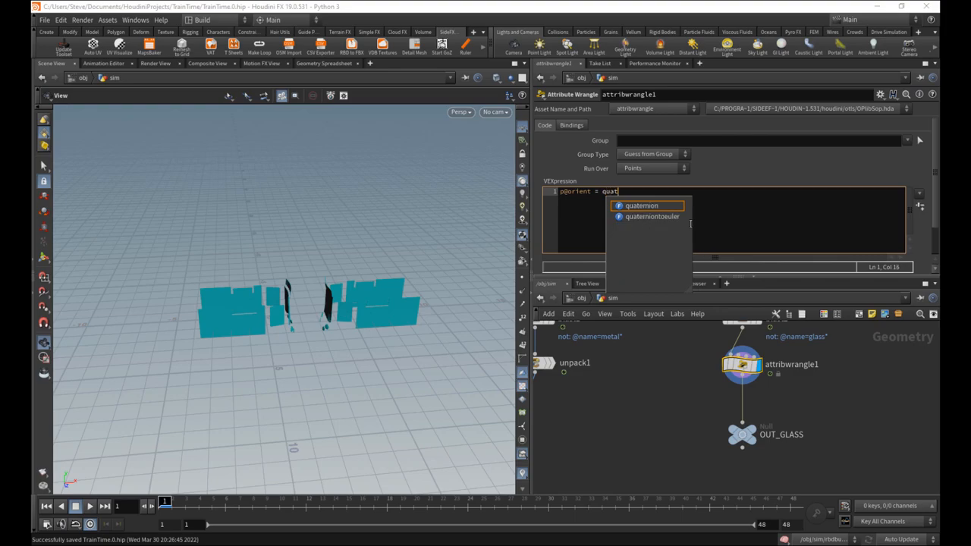
pyautogui.write('ernion(')
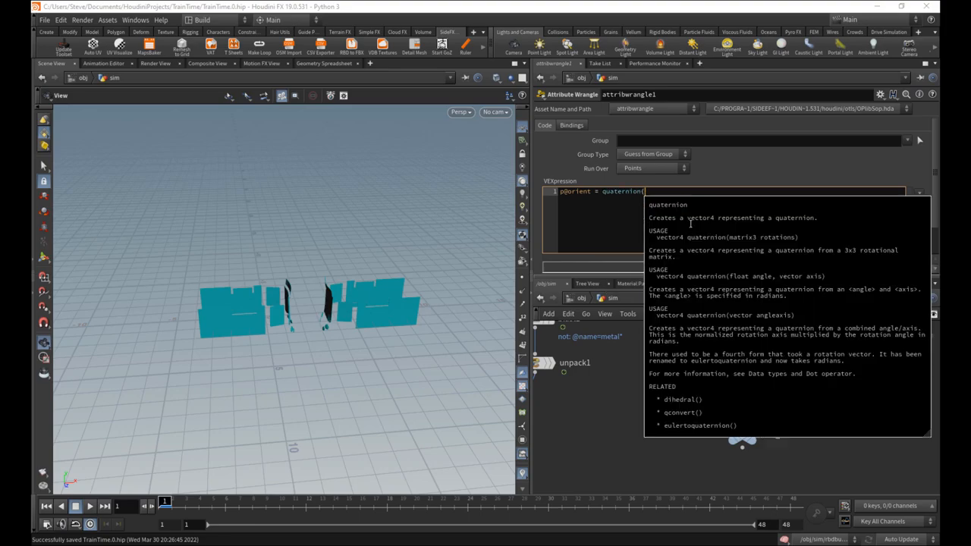
pyautogui.write('metr')
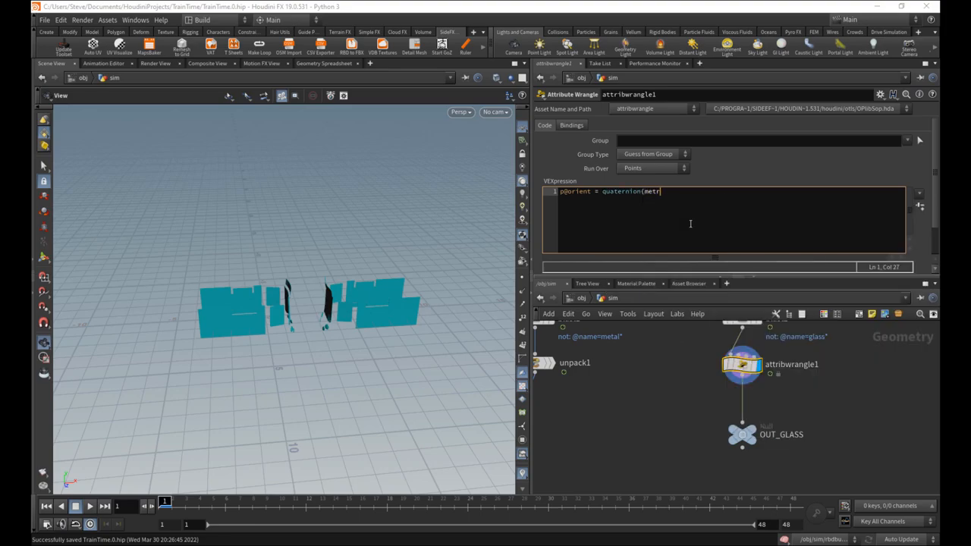
pyautogui.write('matrix')
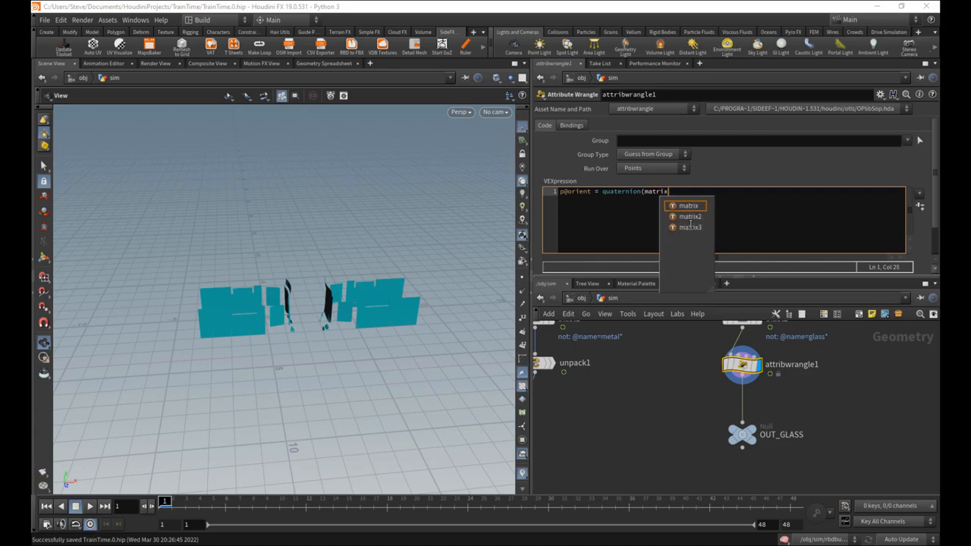
pyautogui.write('2')
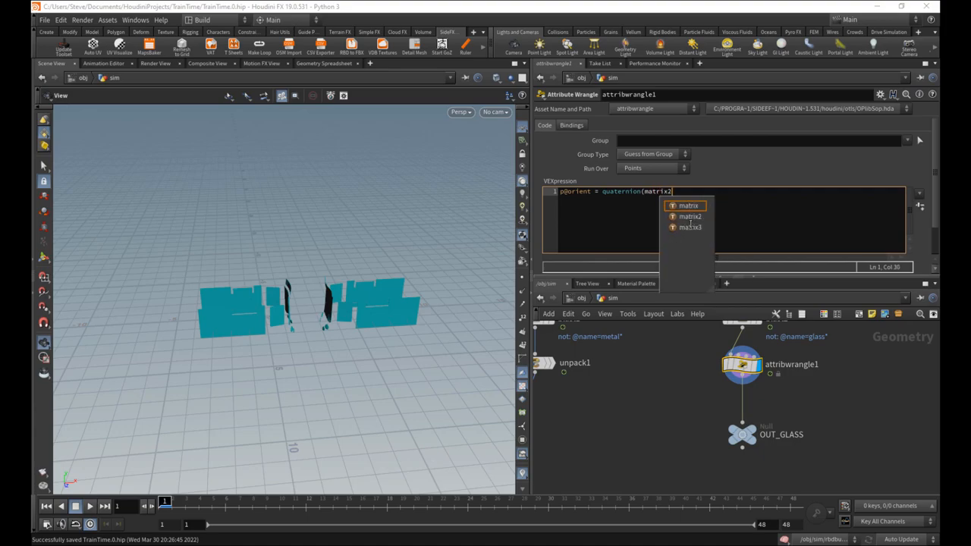
pyautogui.write('3(')
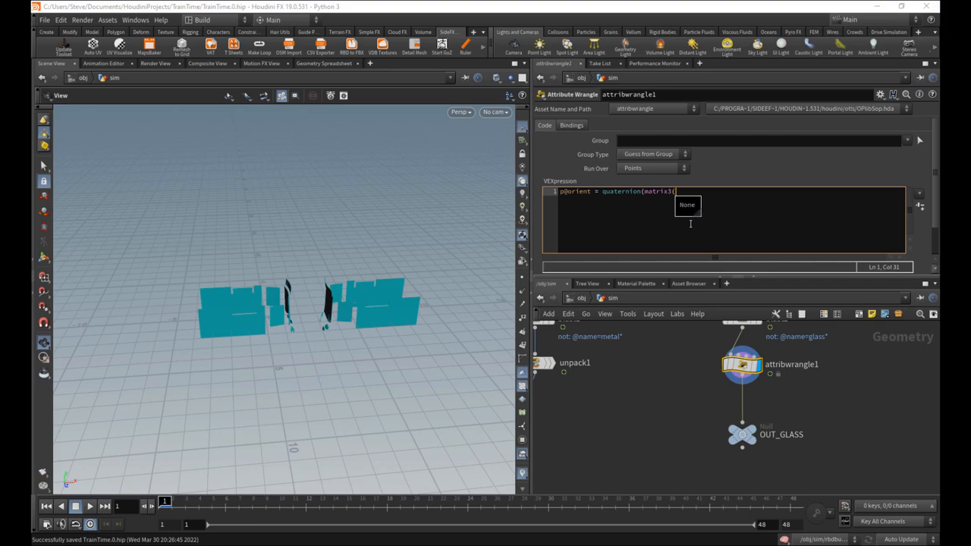
pyautogui.write('pri')
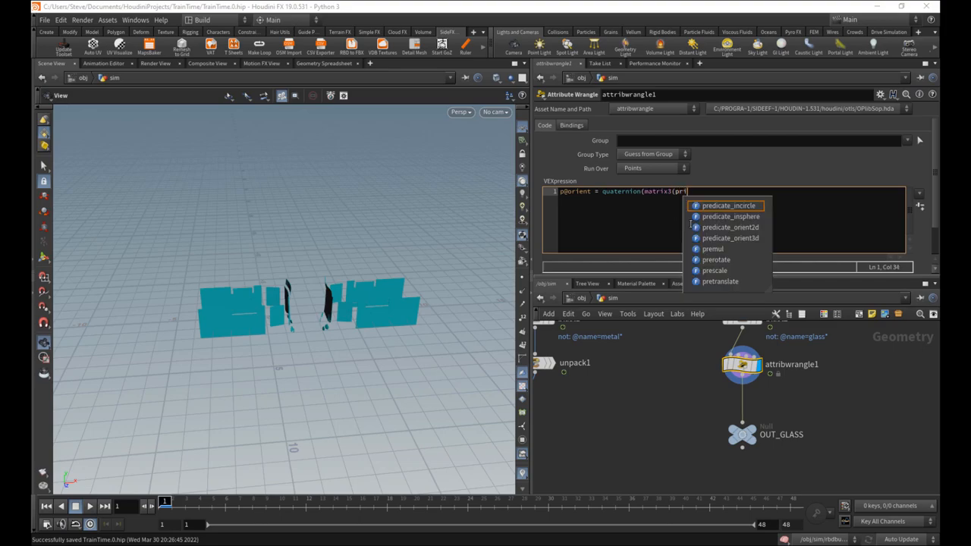
pyautogui.write('mintrinsic')
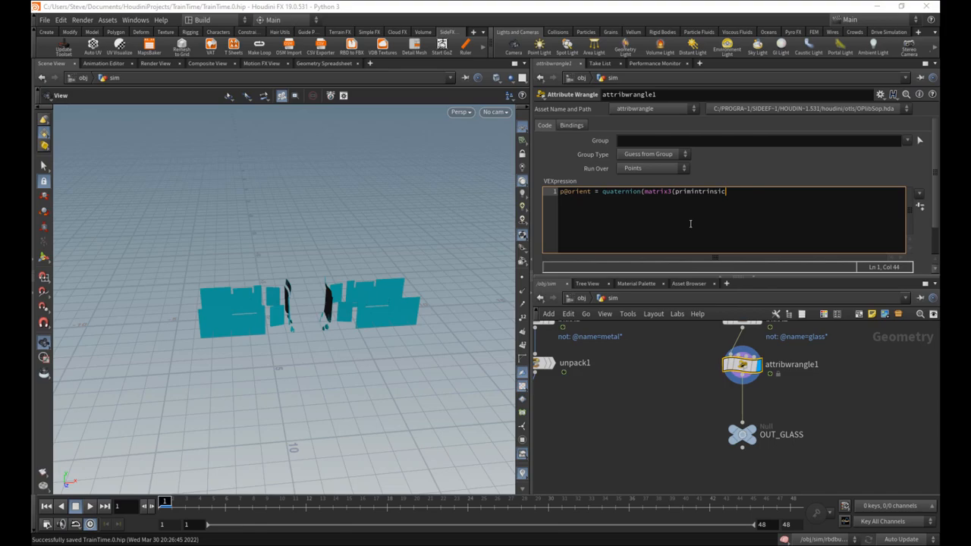
pyautogui.write('0, "transform')
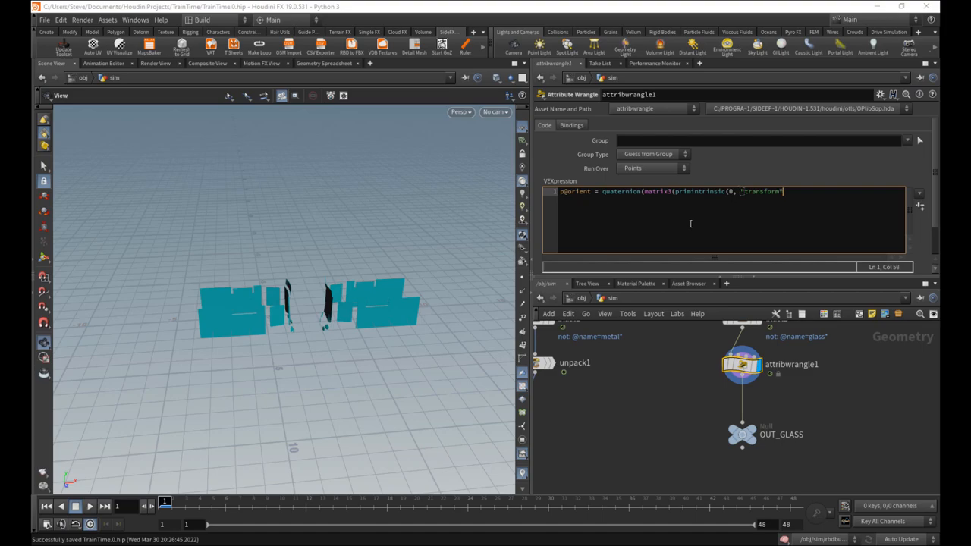
pyautogui.write(',')
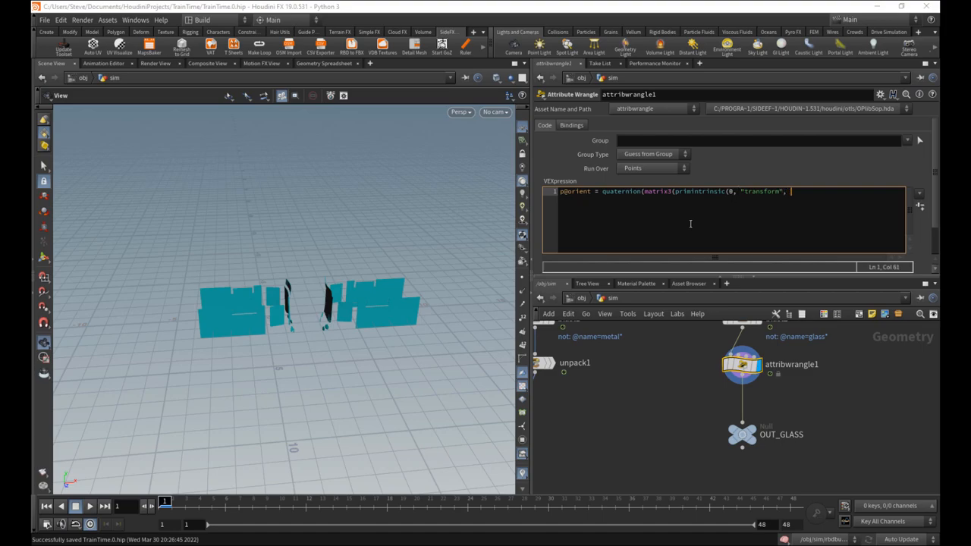
pyautogui.write('@ptnum')
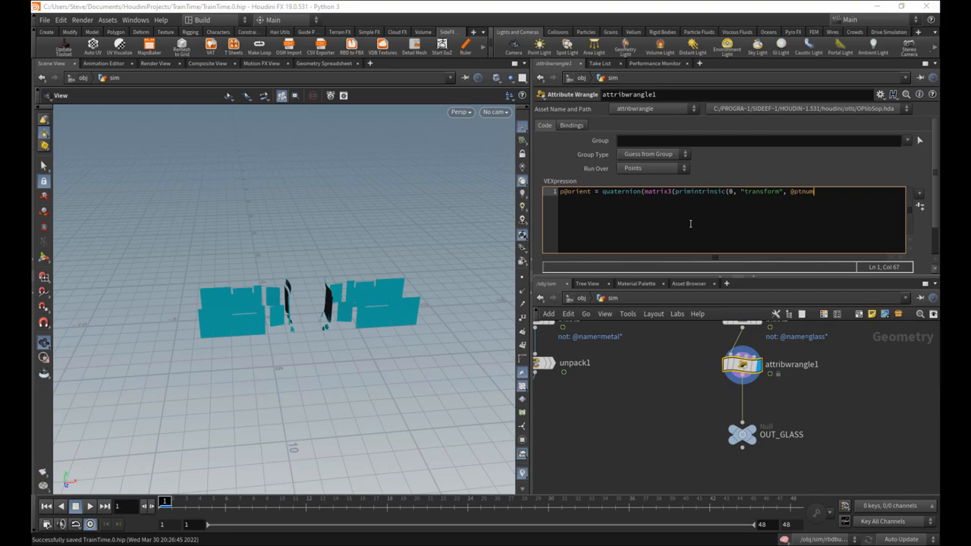
pyautogui.write(')')
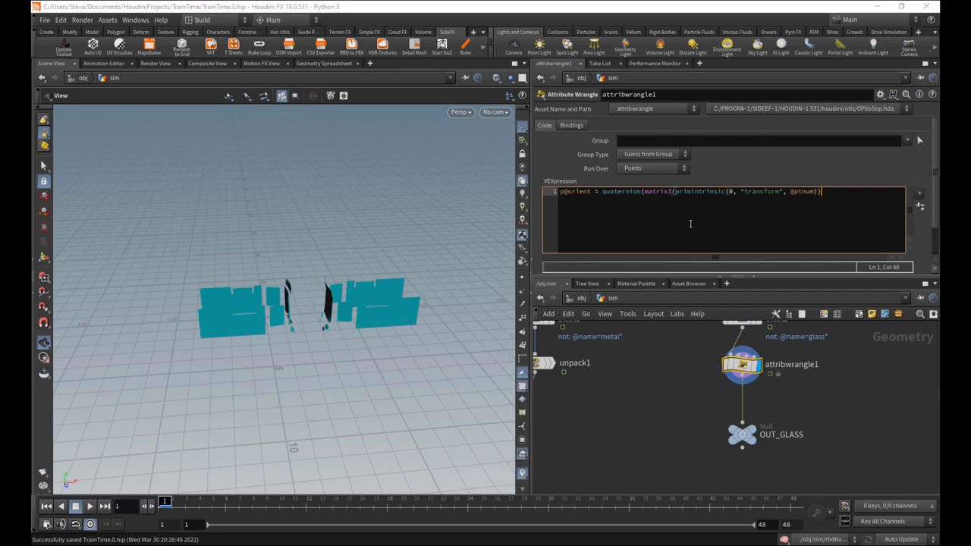
pyautogui.write(');')
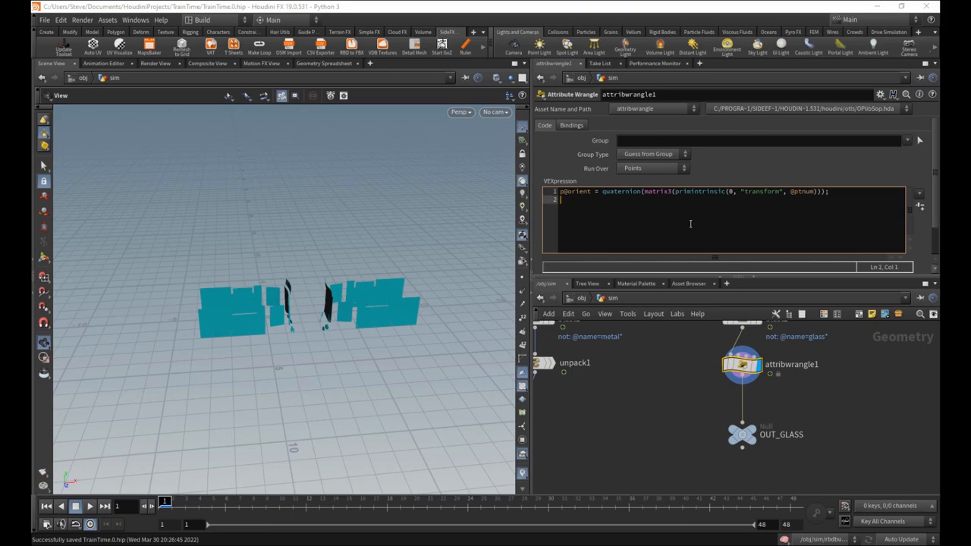
pyautogui.write('v@pivot = primintrinsic(0,')
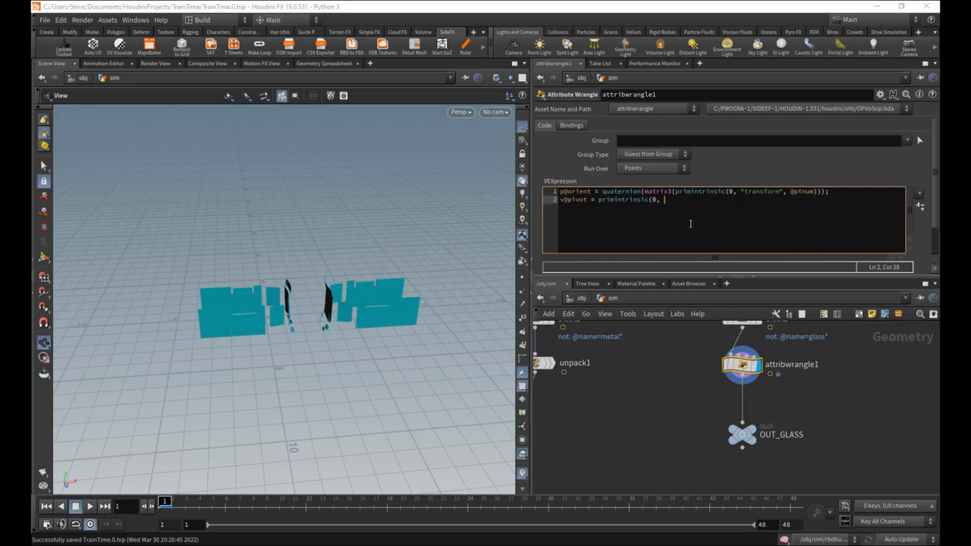
pyautogui.write('"pivot", @ptnum')
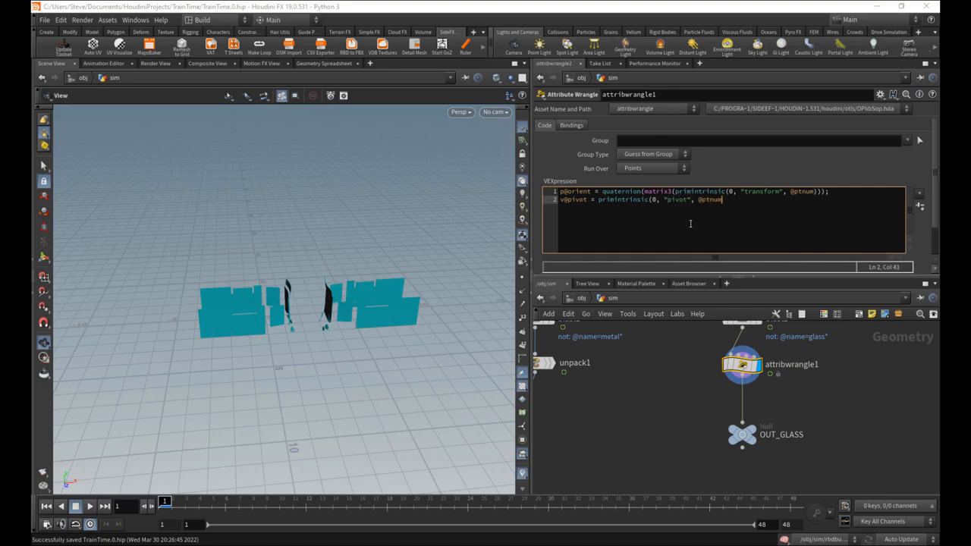
pyautogui.write(');')
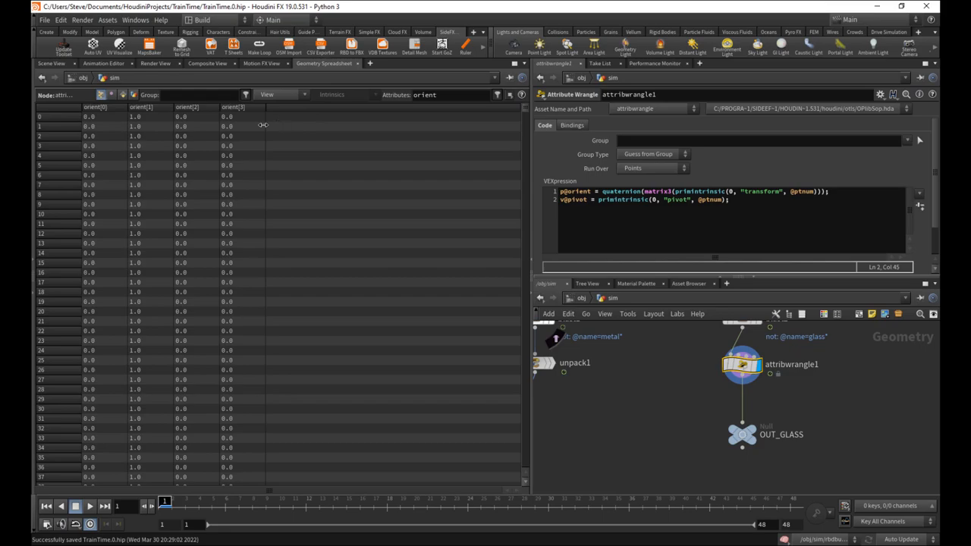
# Check orient values in the spreadsheet, then dive into ropnet1 with vat_metal and vat_glass.
pyautogui.scroll(-3)
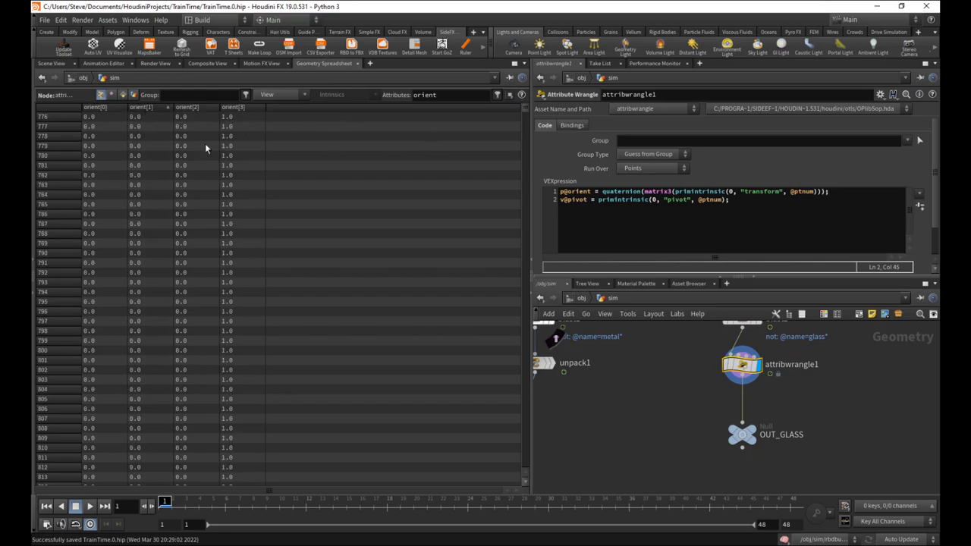
pyautogui.moveTo(152, 114)
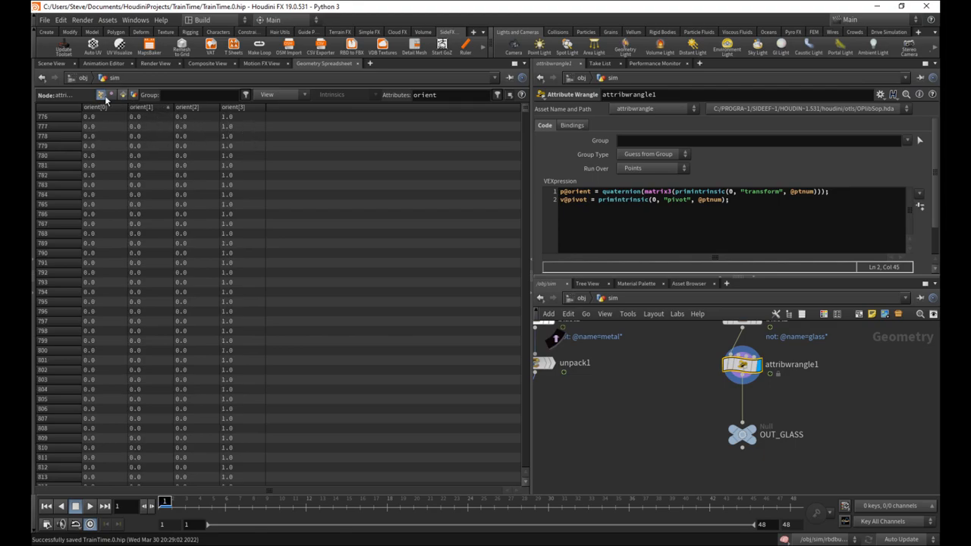
pyautogui.moveTo(63, 67)
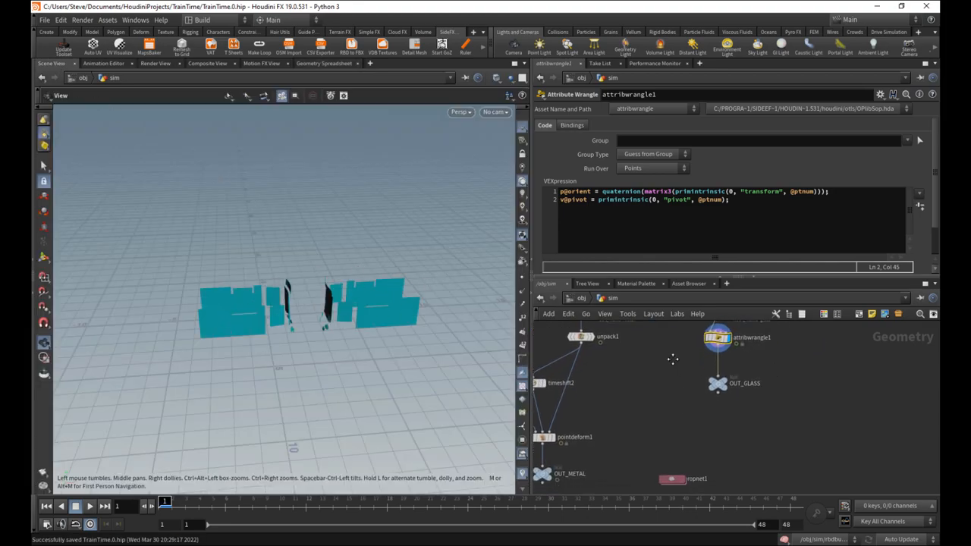
pyautogui.doubleClick(683, 480)
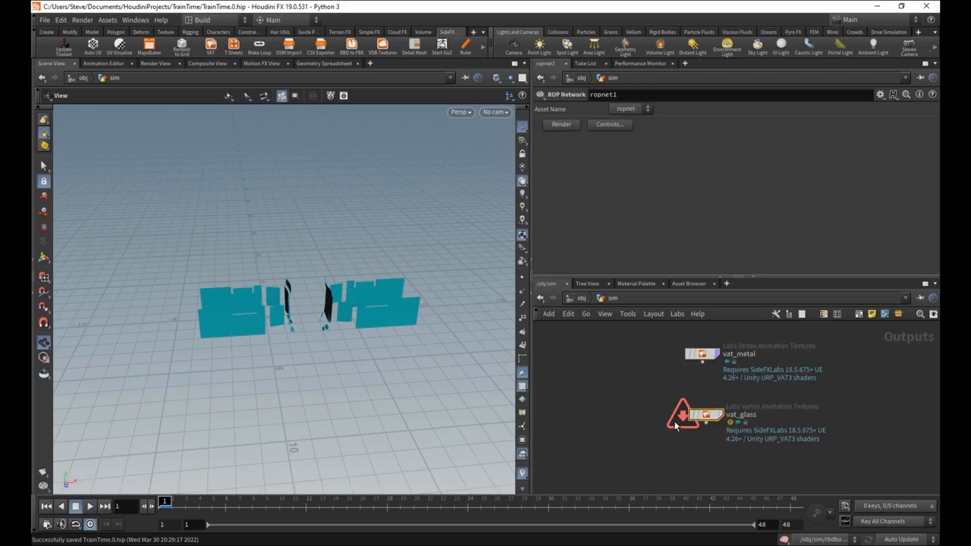